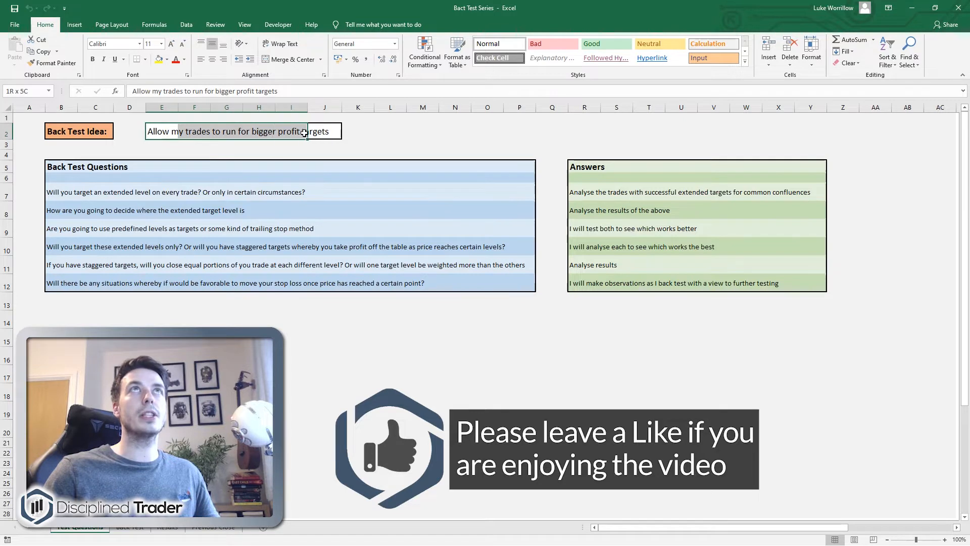
- Highlight the block of back-test questions on the Test Questions sheet
click(324, 155)
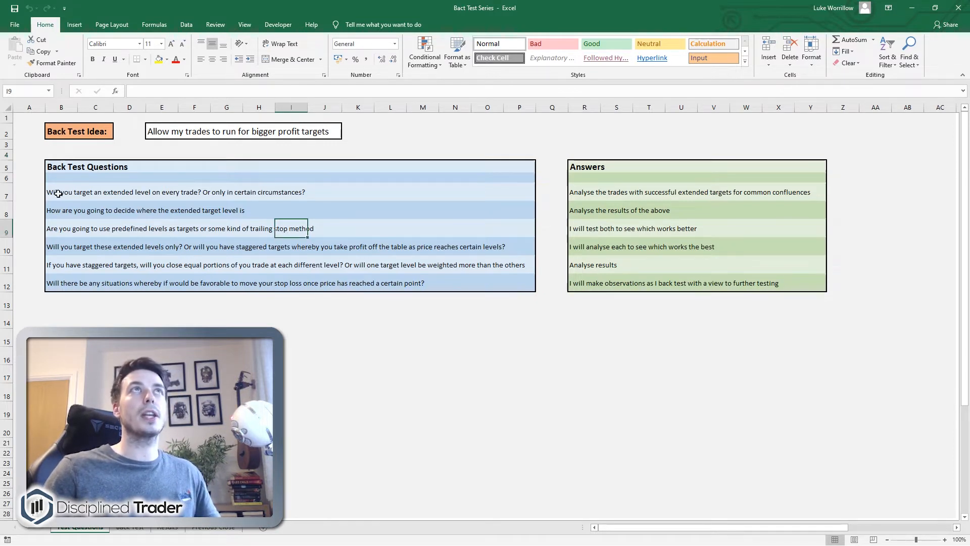
click(62, 192)
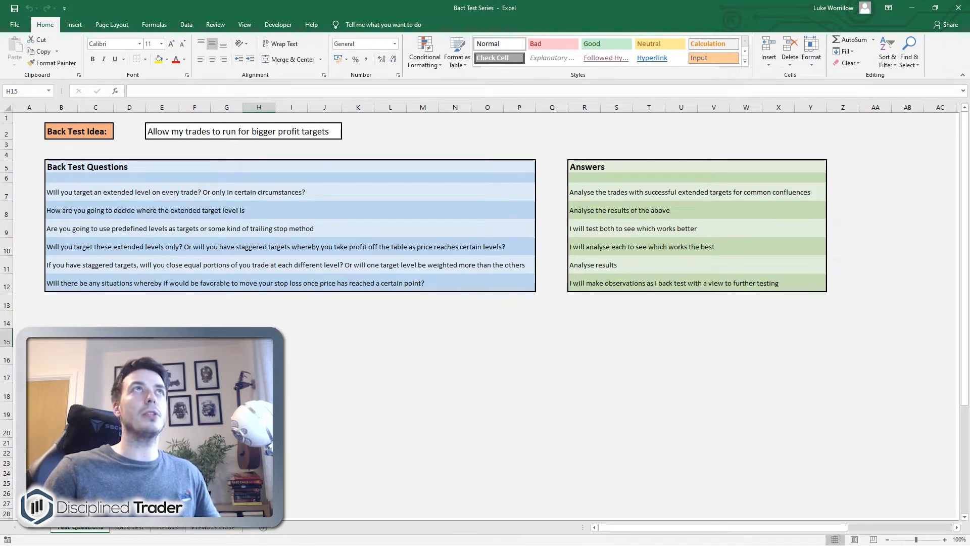
drag(62, 192, 303, 266)
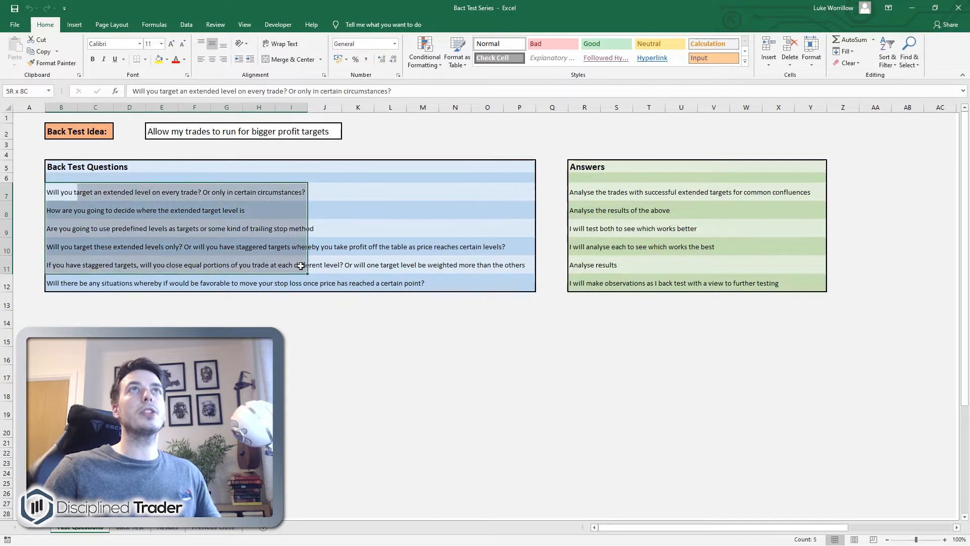
click(324, 338)
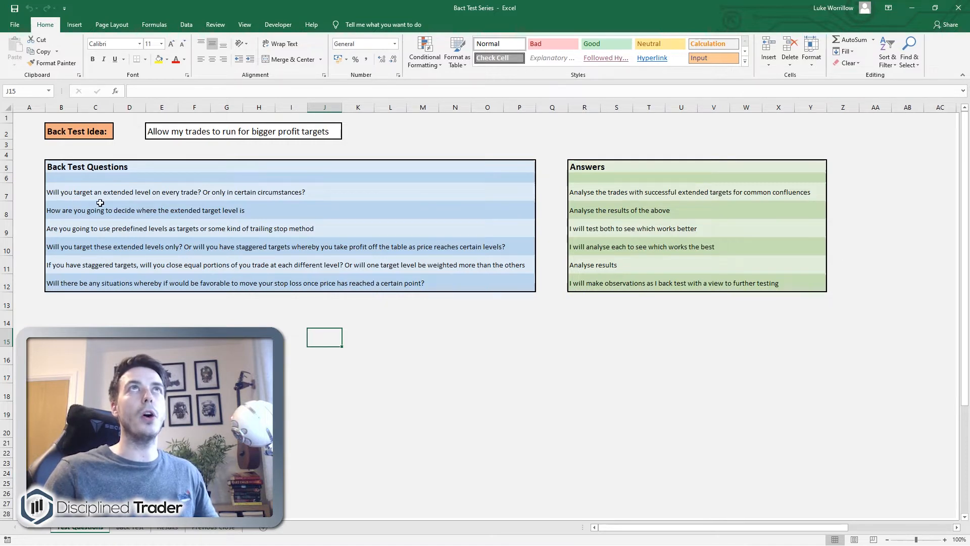
mouse_move(529, 230)
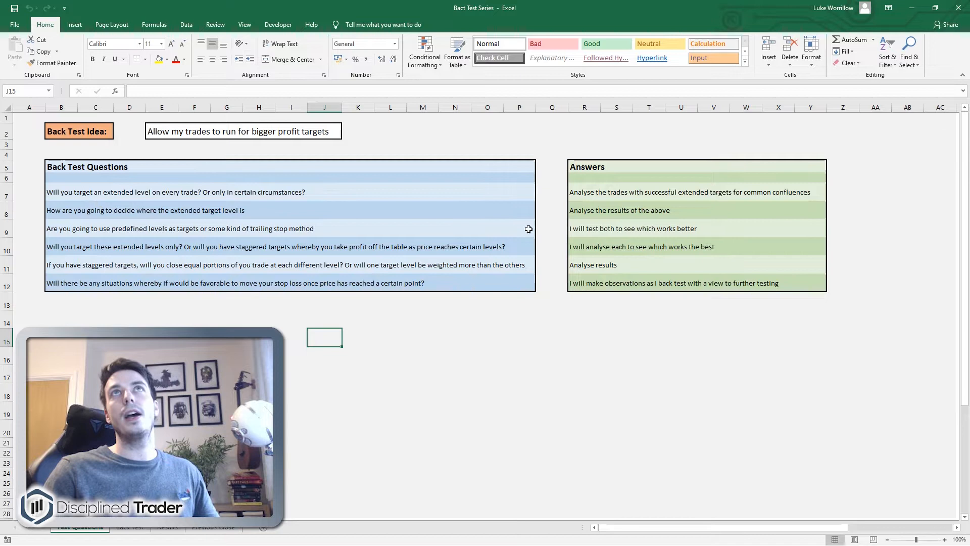
mouse_move(588, 202)
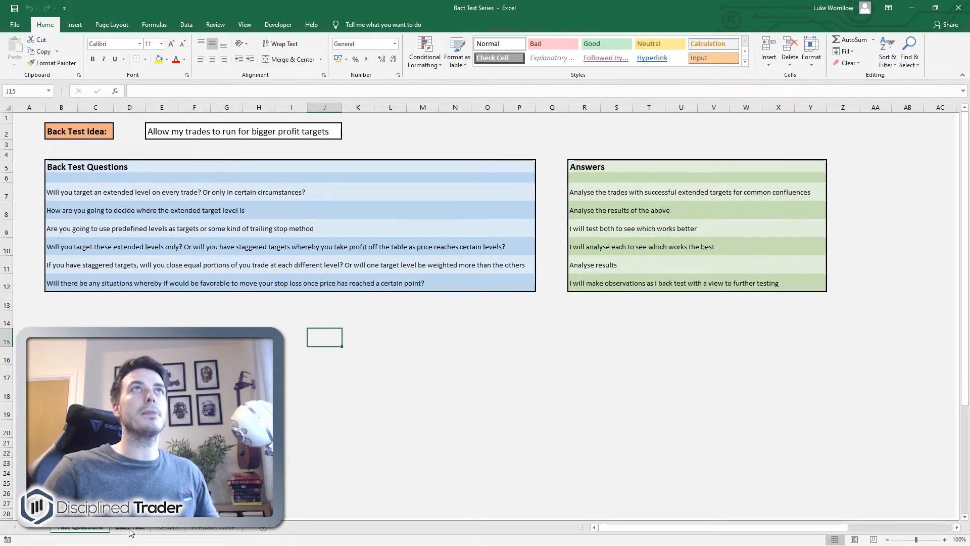
- Switch to the Back Test trade log and highlight the Date, Time, Open, High and Low cells
click(129, 528)
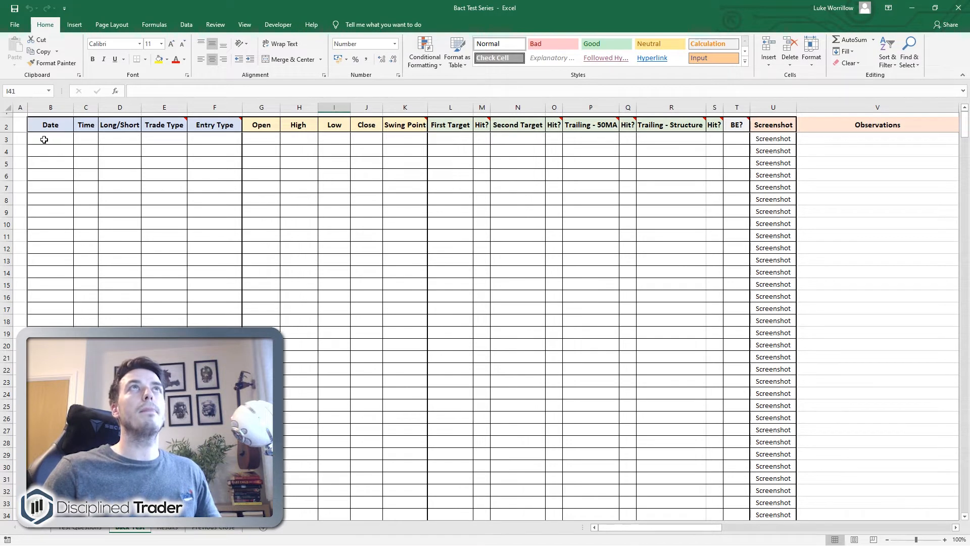
mouse_move(73, 161)
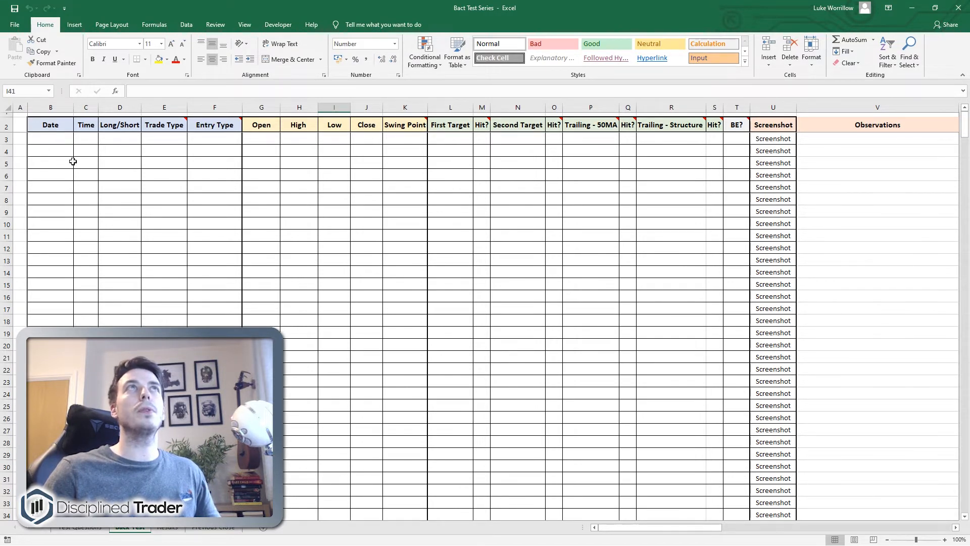
drag(51, 138, 85, 139)
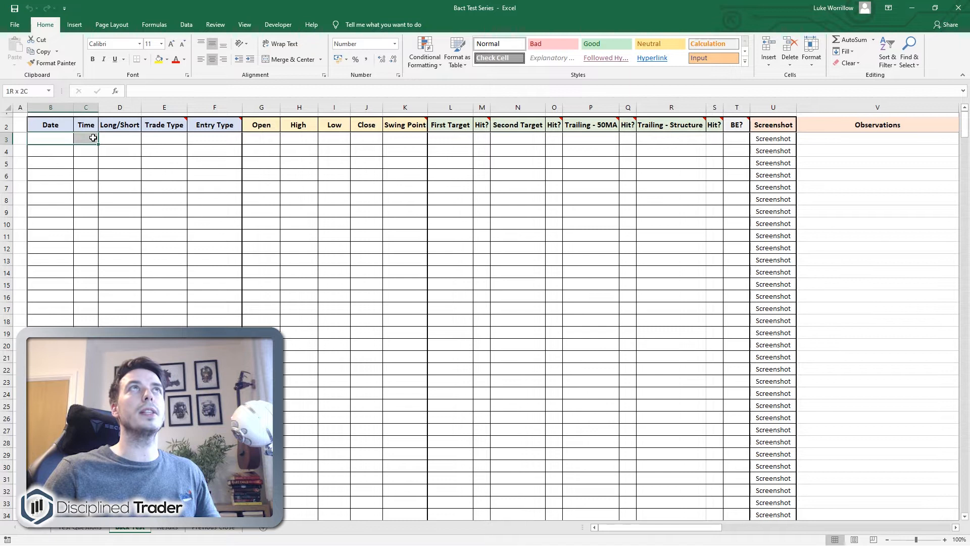
drag(86, 139, 215, 138)
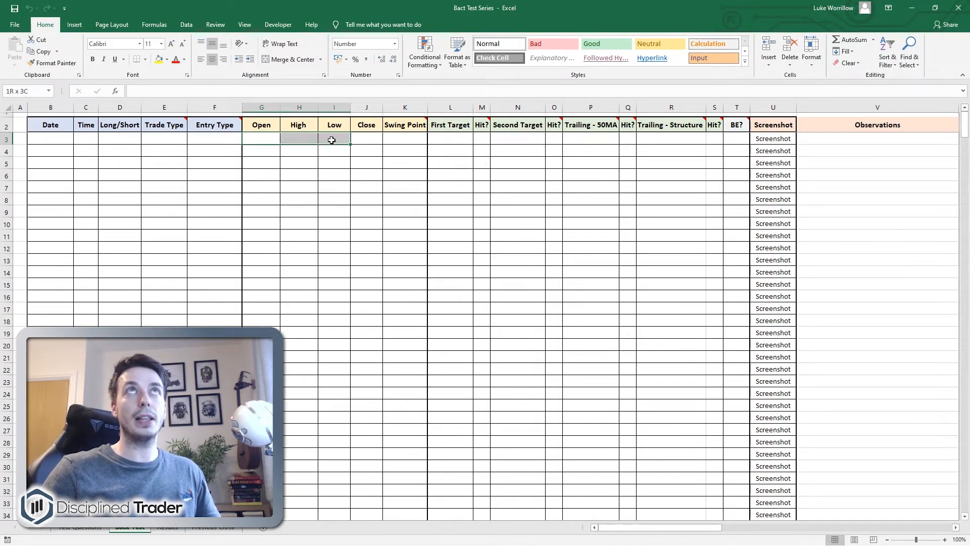
- Point out the Swing Point, First Target, Trailing - 50MA, Screenshot and Observations columns
click(366, 138)
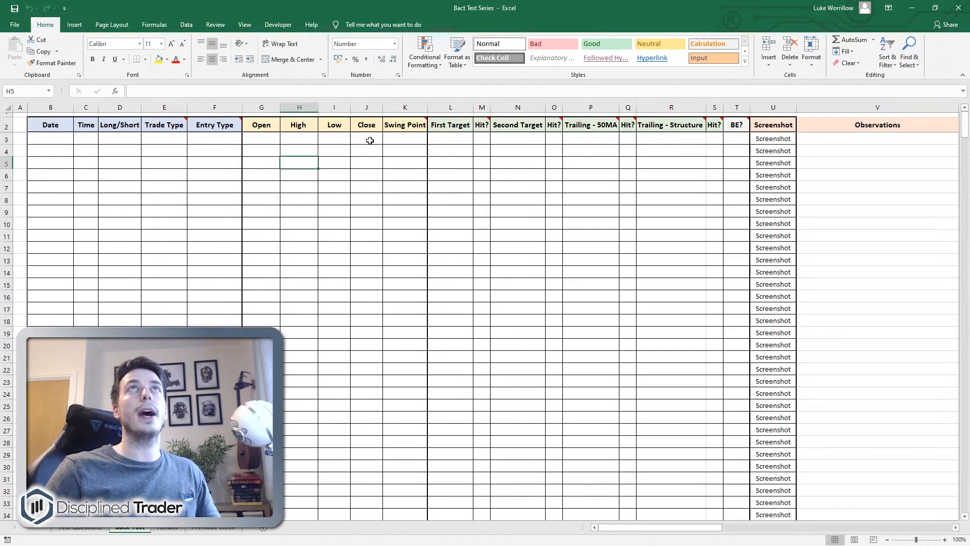
click(405, 139)
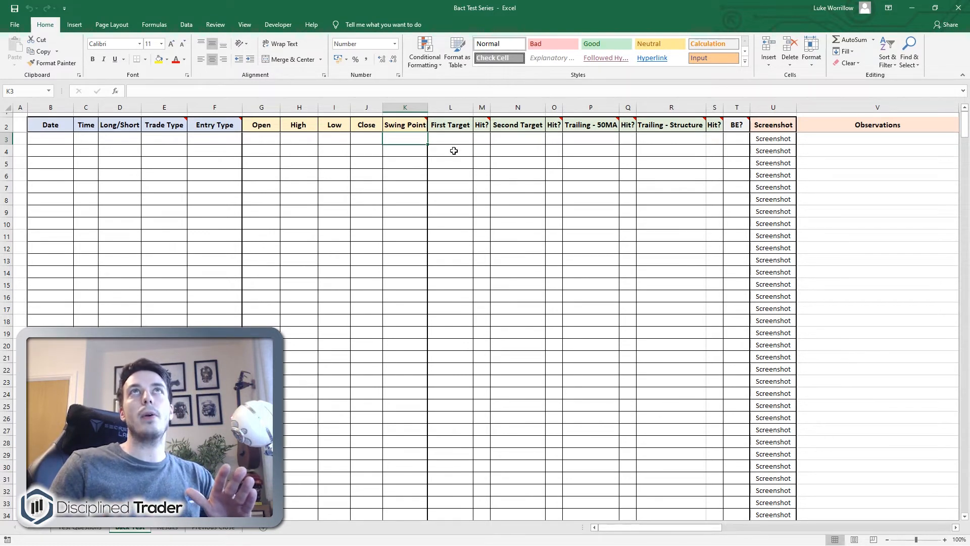
click(450, 141)
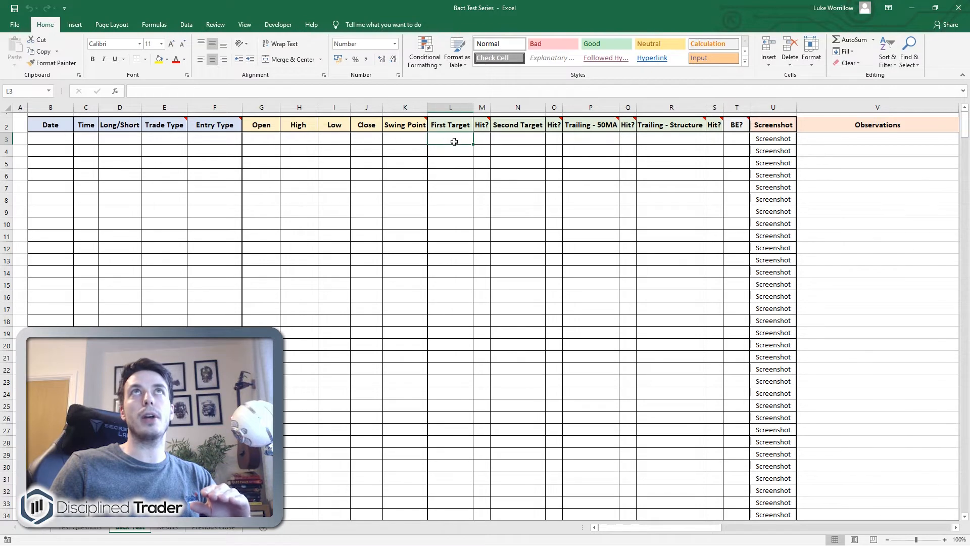
click(518, 142)
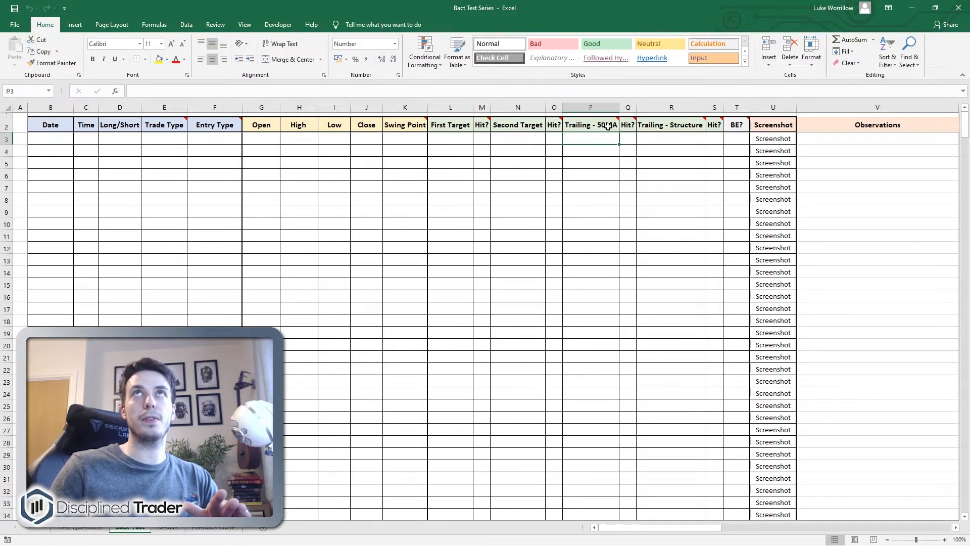
click(672, 139)
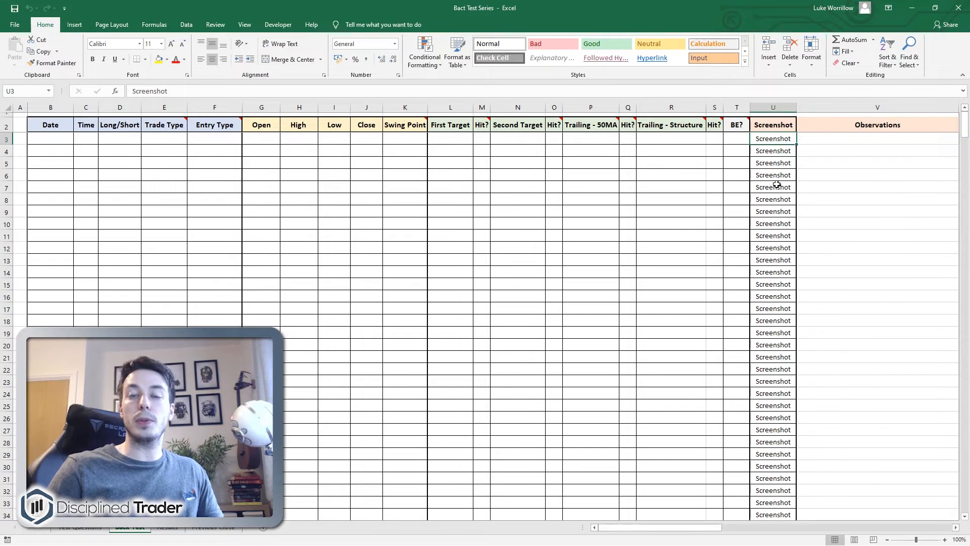
click(877, 139)
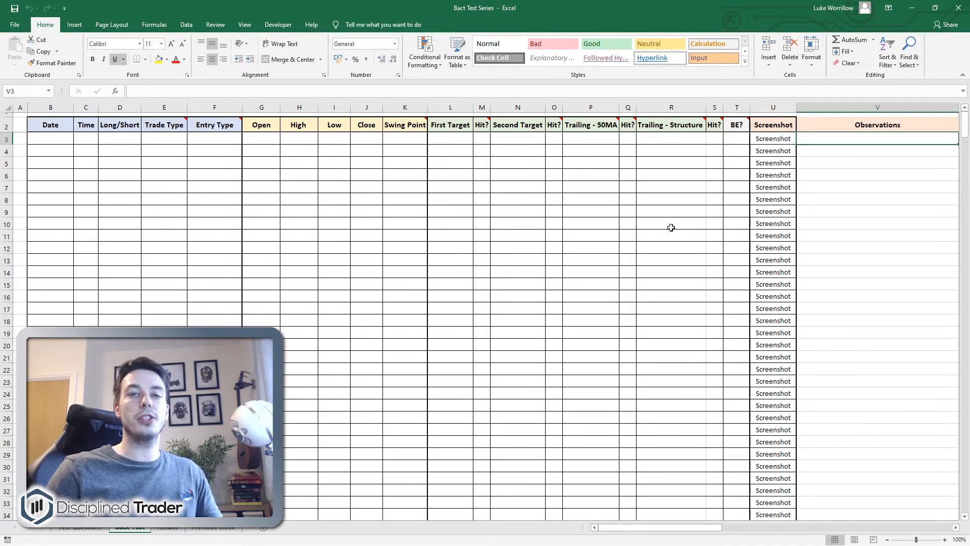
- Return to the Test Questions sheet with the back-test questions and answers
click(79, 528)
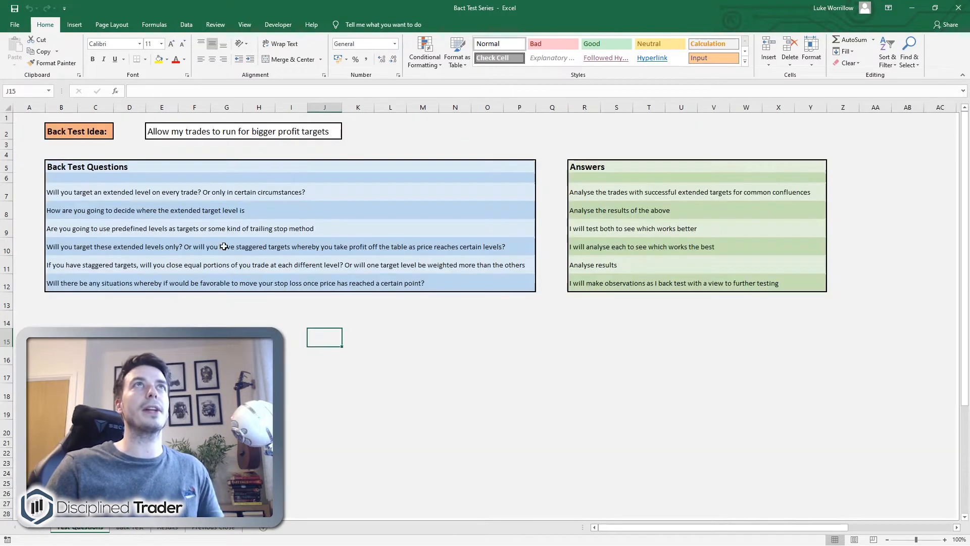
mouse_move(131, 200)
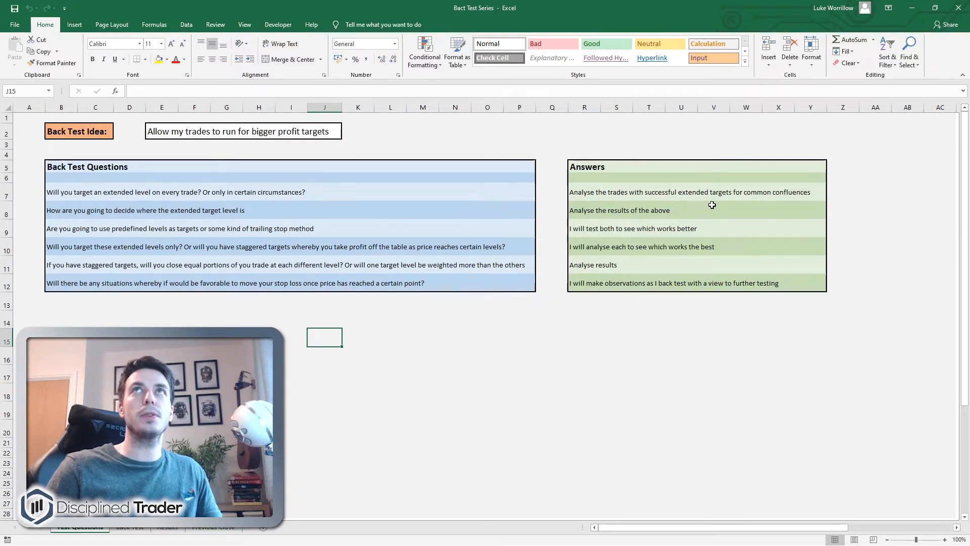
mouse_move(762, 214)
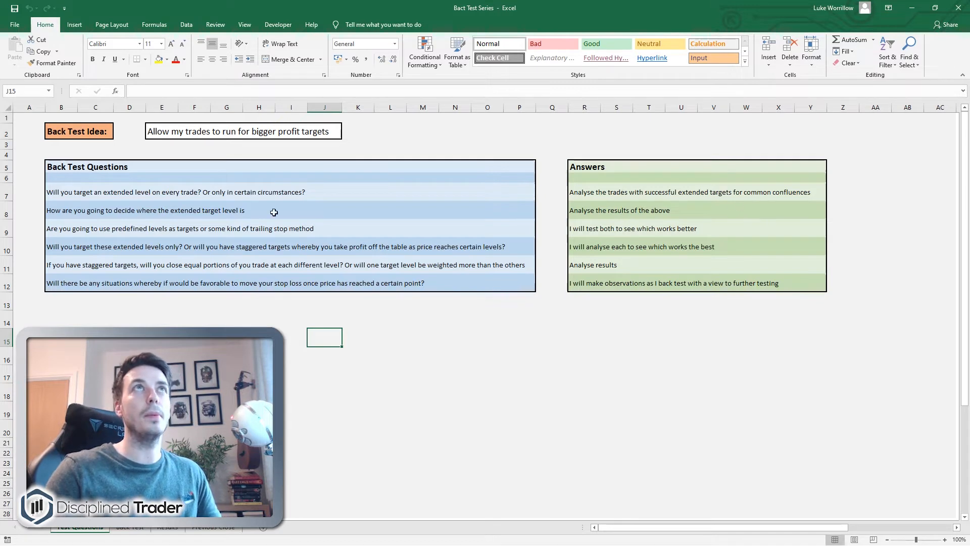
mouse_move(306, 217)
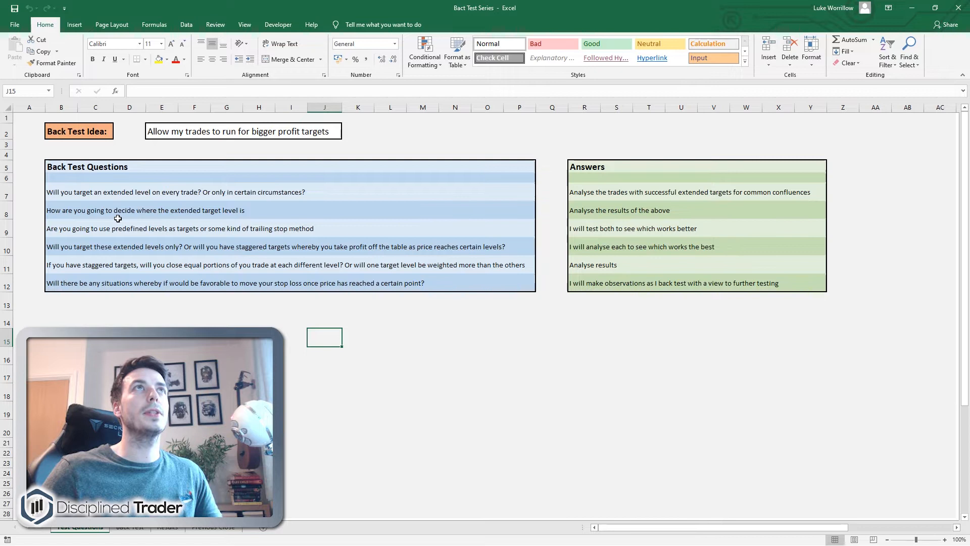
mouse_move(291, 221)
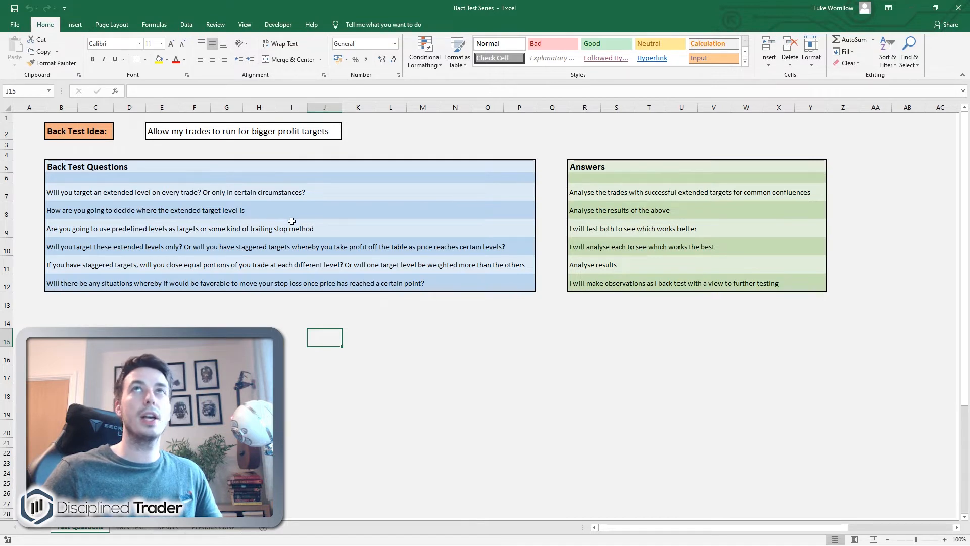
mouse_move(645, 220)
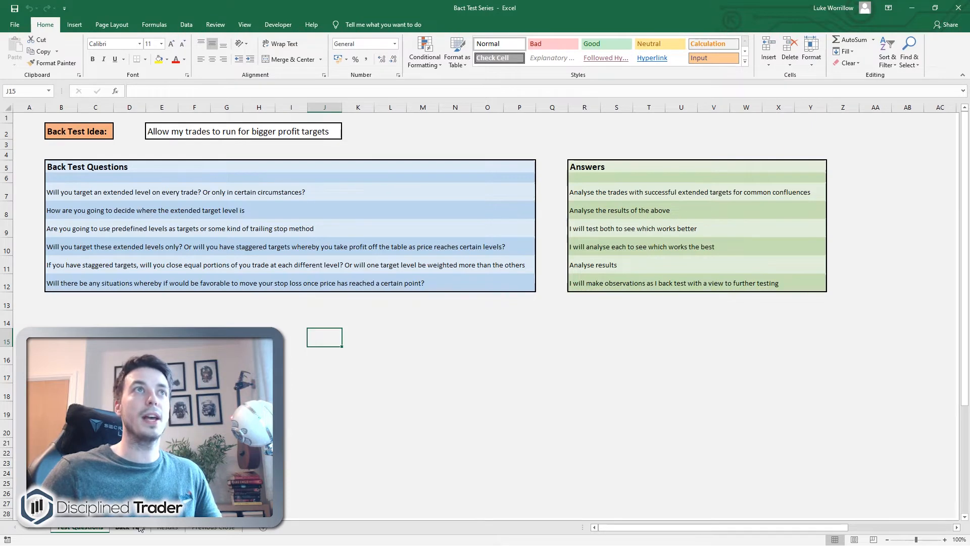
- Review the Second Target, First Target and Trailing columns on the Back Test log, then go back to Test Questions
click(129, 528)
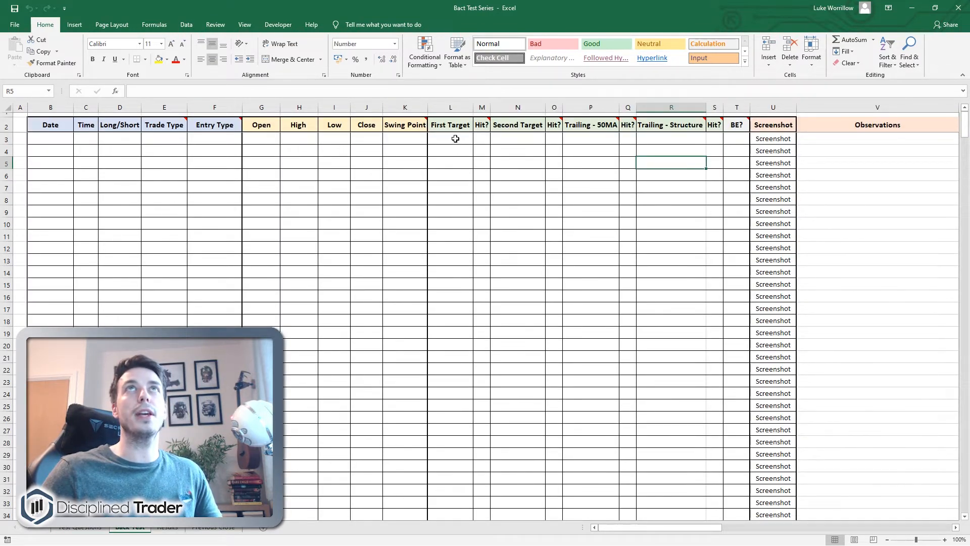
click(518, 139)
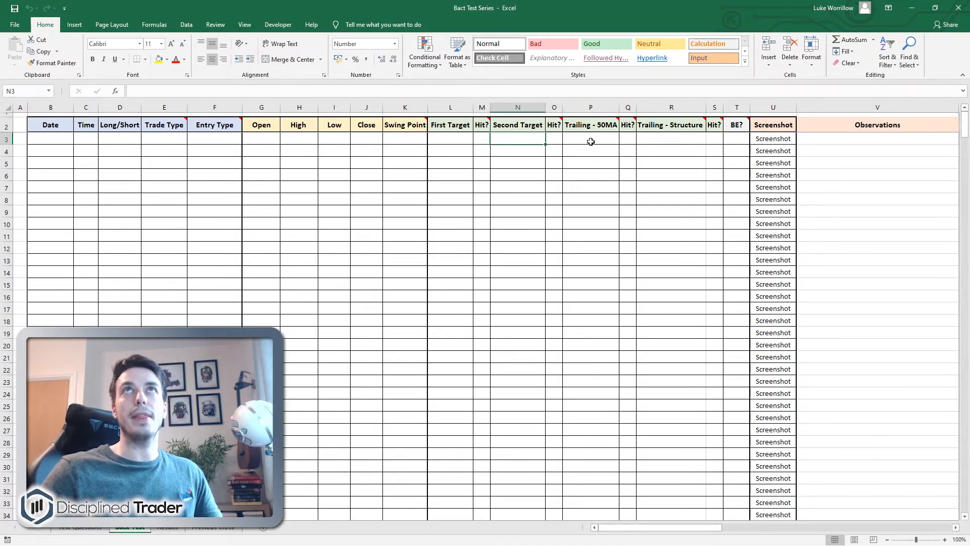
click(591, 138)
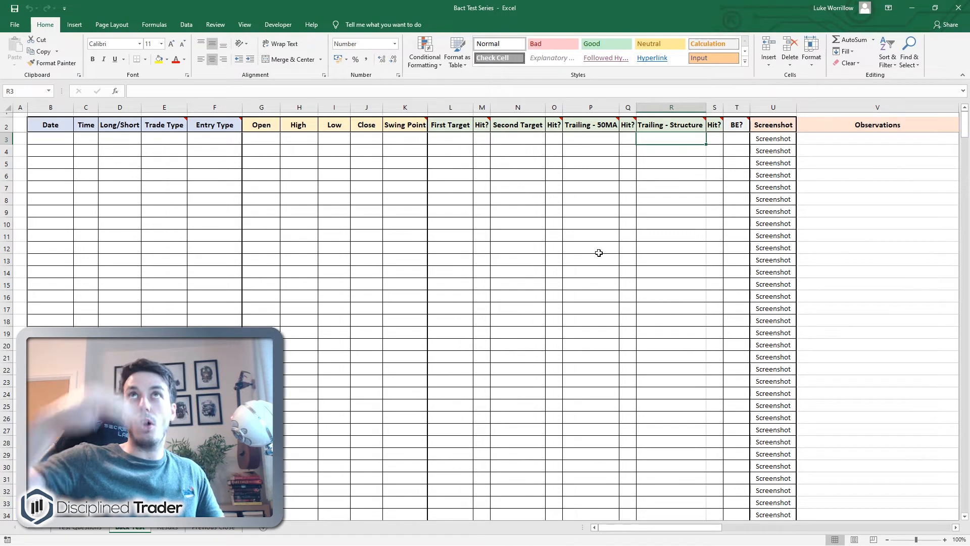
mouse_move(671, 124)
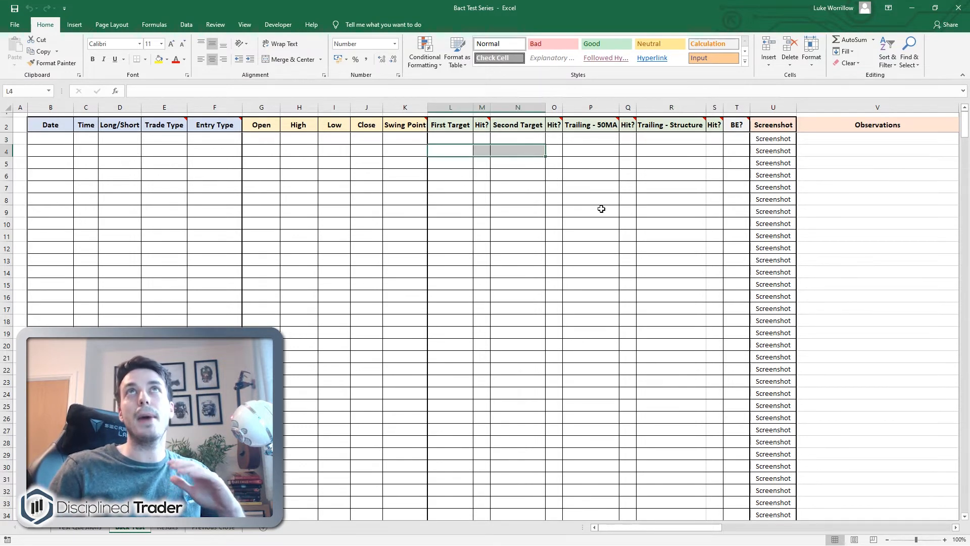
click(517, 151)
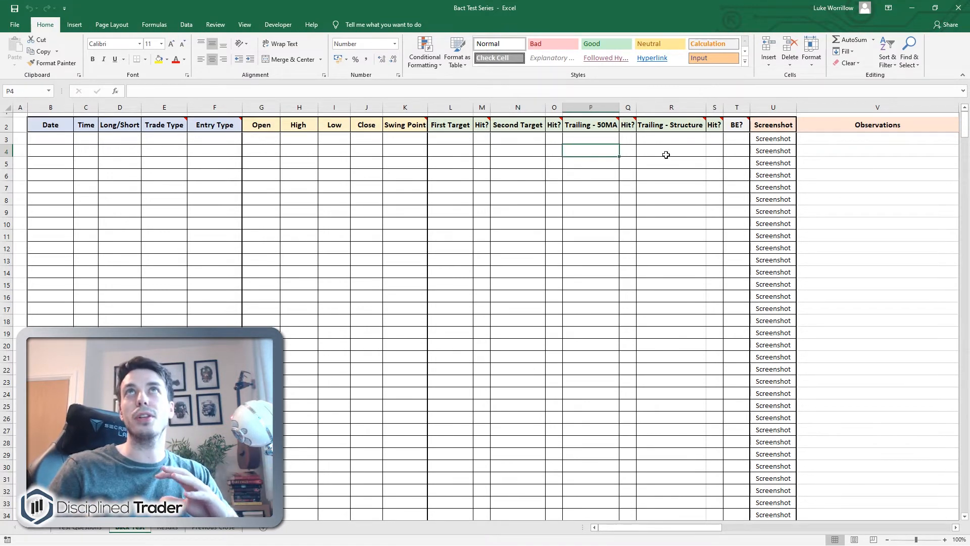
click(671, 151)
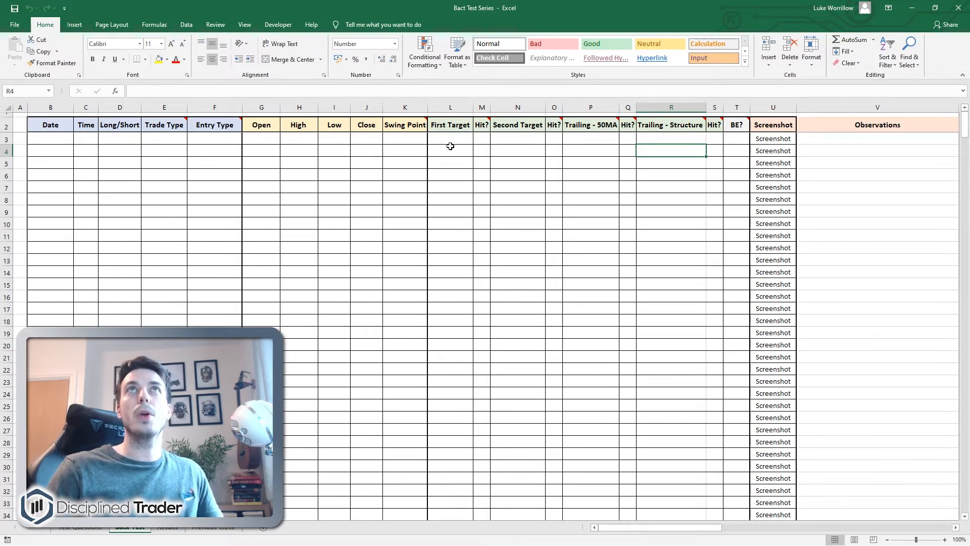
click(450, 150)
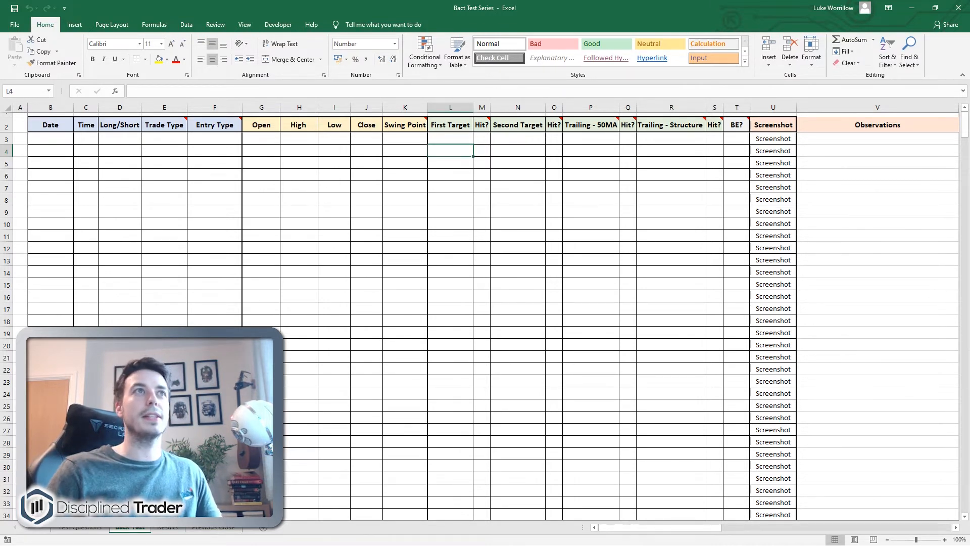
click(79, 527)
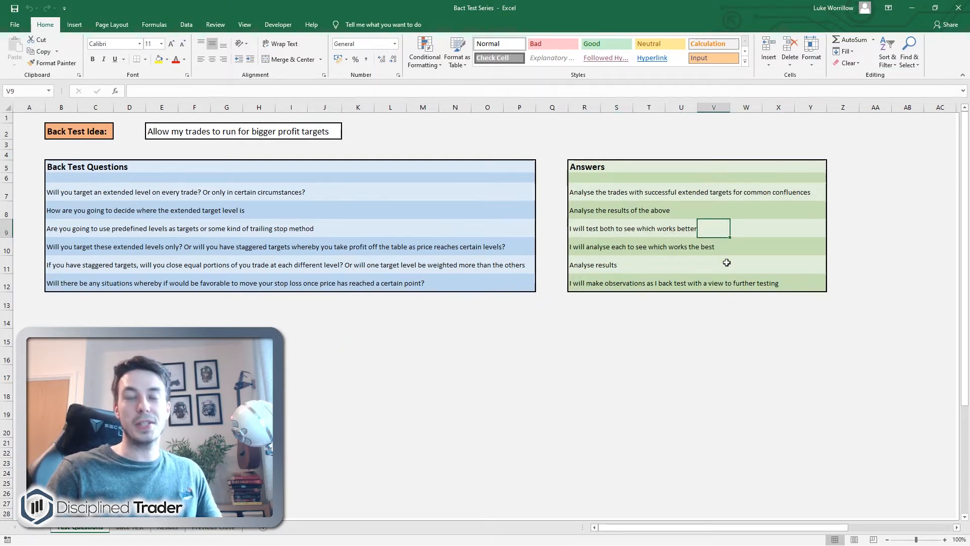
mouse_move(766, 295)
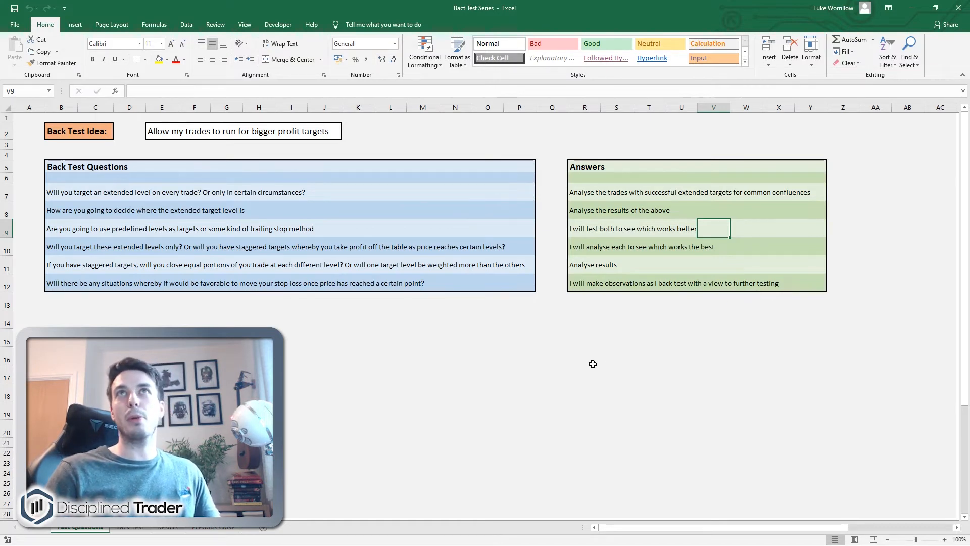
mouse_move(582, 364)
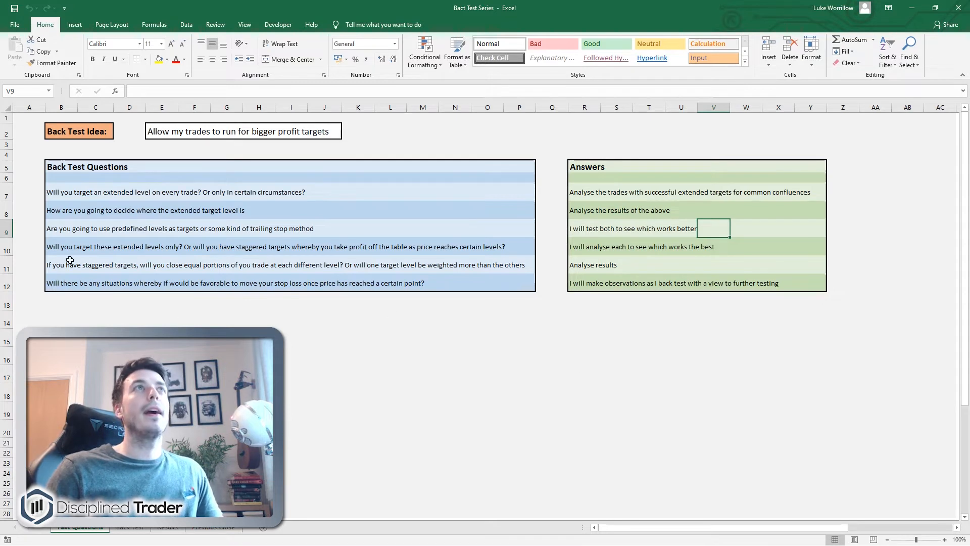
click(61, 246)
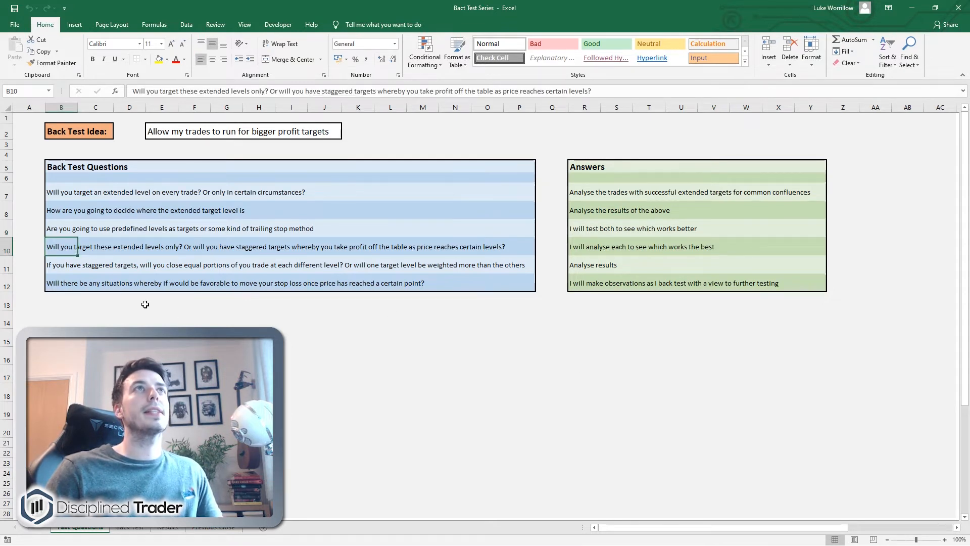
click(161, 304)
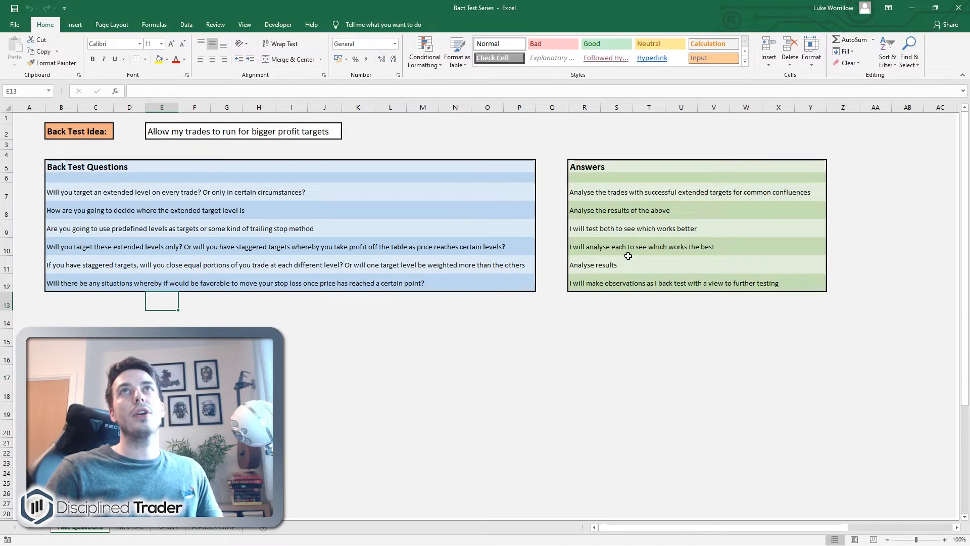
mouse_move(633, 233)
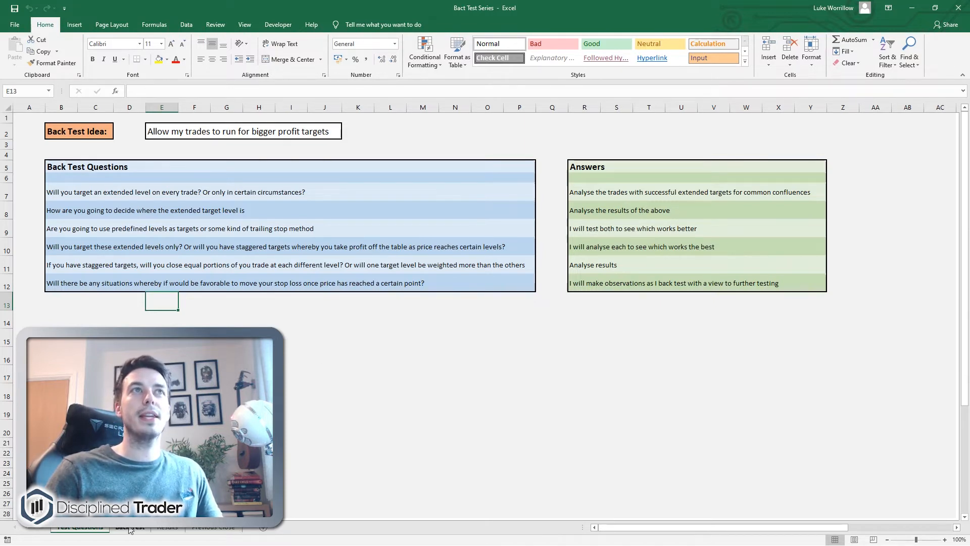
- Switch to the Back Test log and select the First and Second Target entries of the first trade
click(131, 527)
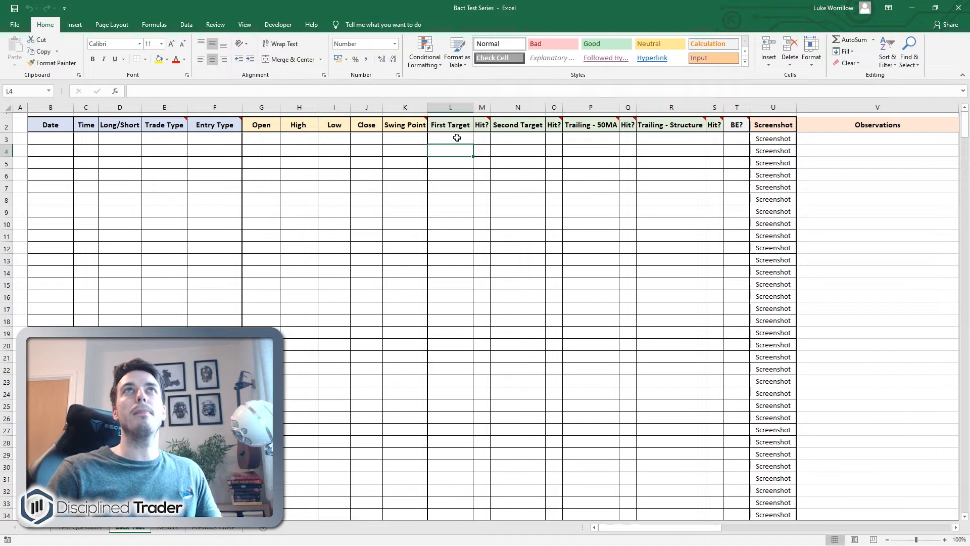
mouse_move(525, 156)
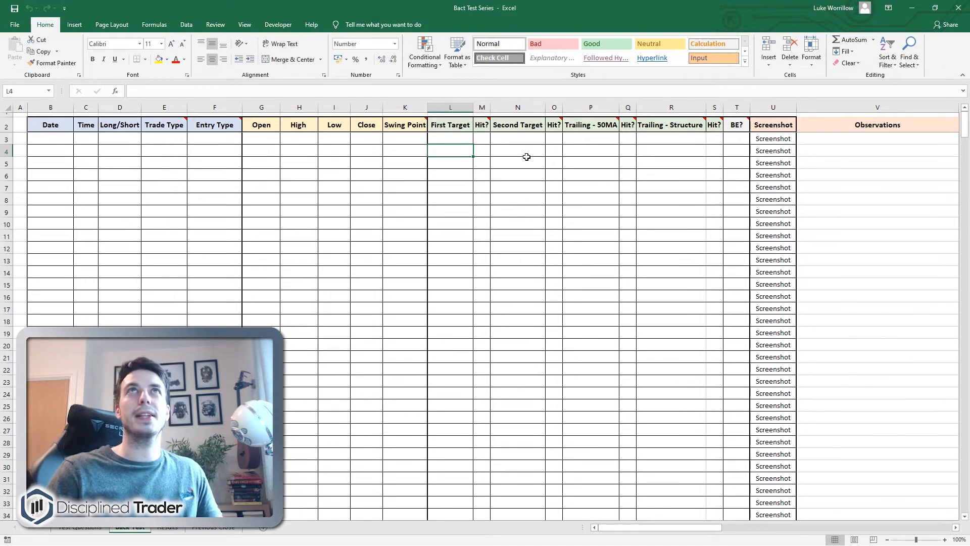
click(450, 138)
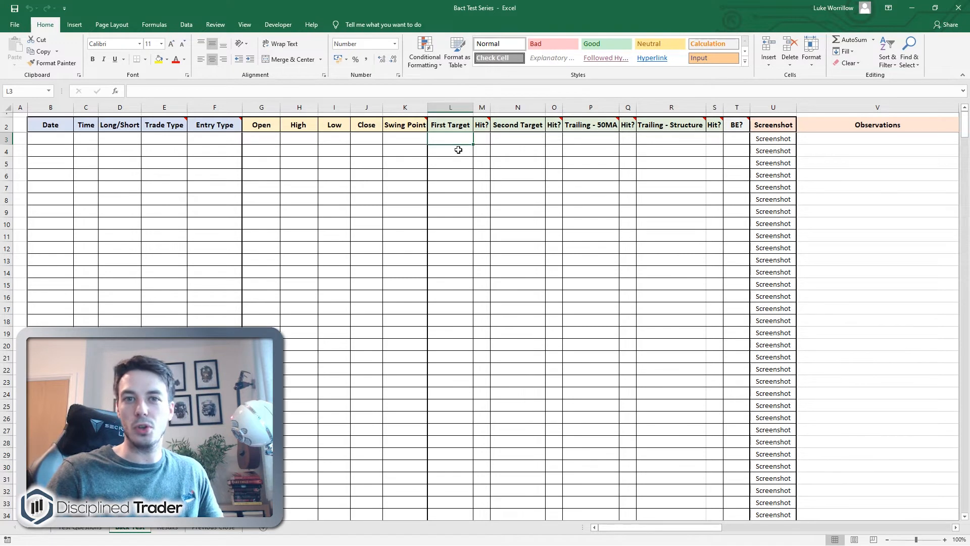
click(518, 143)
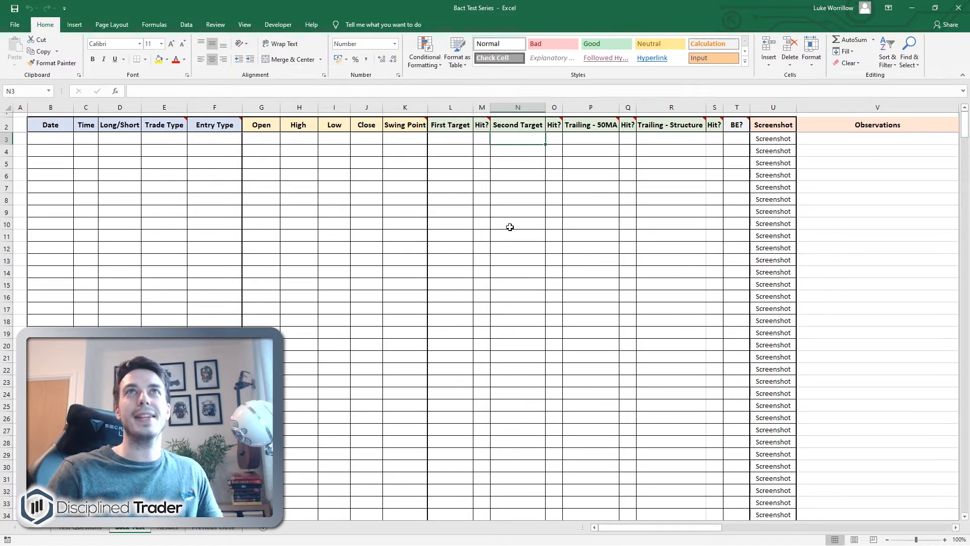
mouse_move(453, 239)
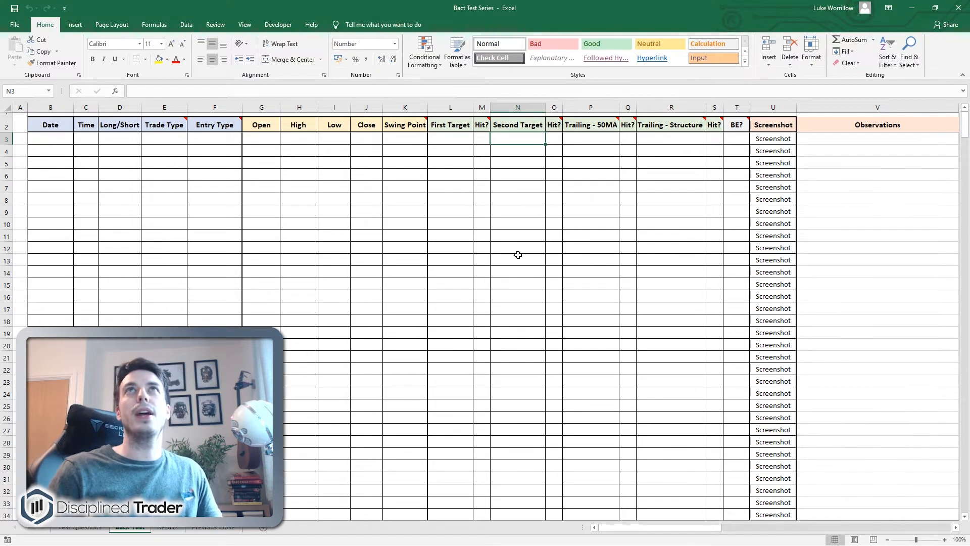
drag(451, 142, 518, 142)
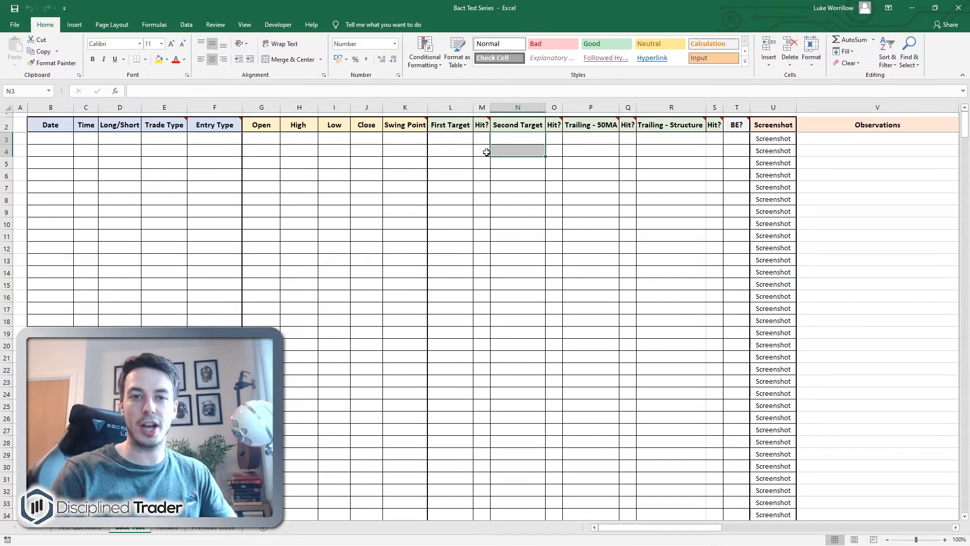
mouse_move(516, 159)
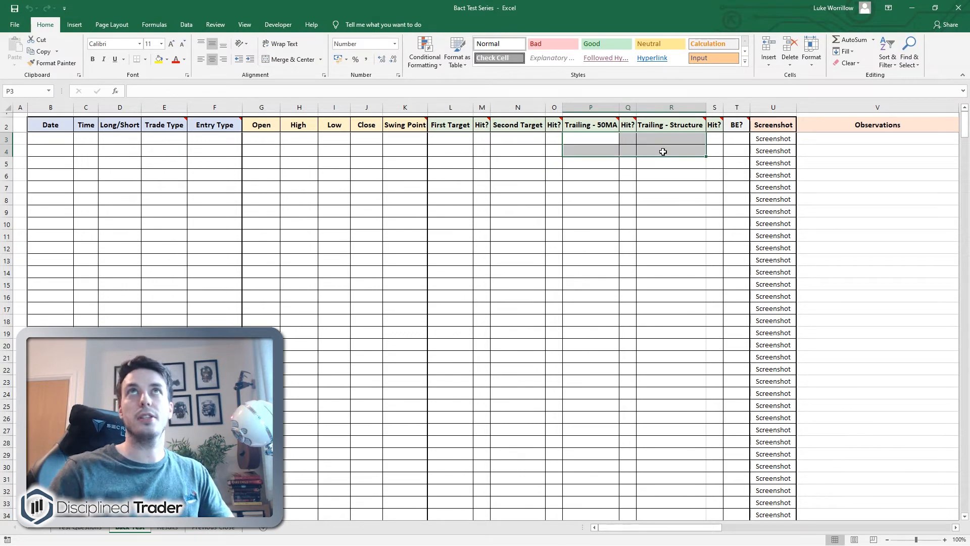
- Point out the Trailing - 50MA and Trailing - Structure entries of the first trades
click(589, 139)
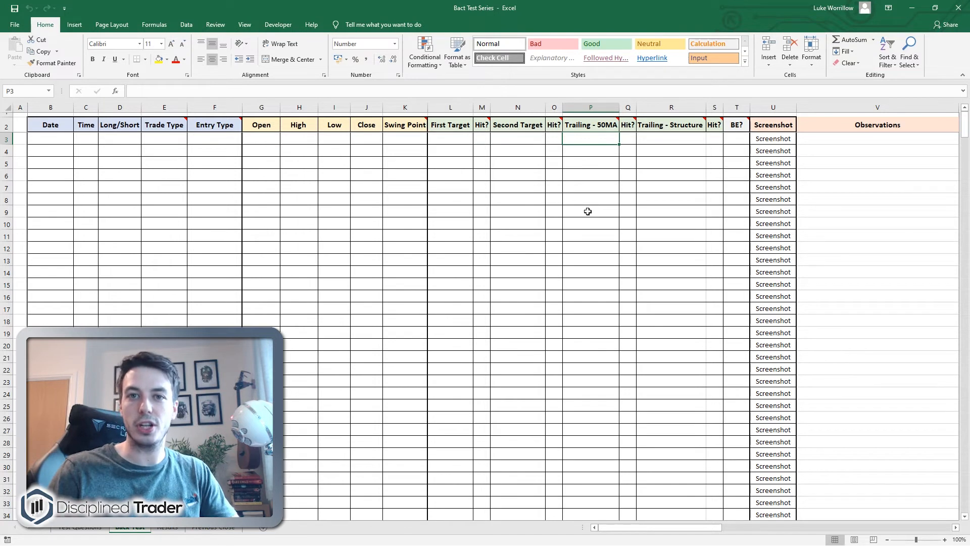
click(671, 140)
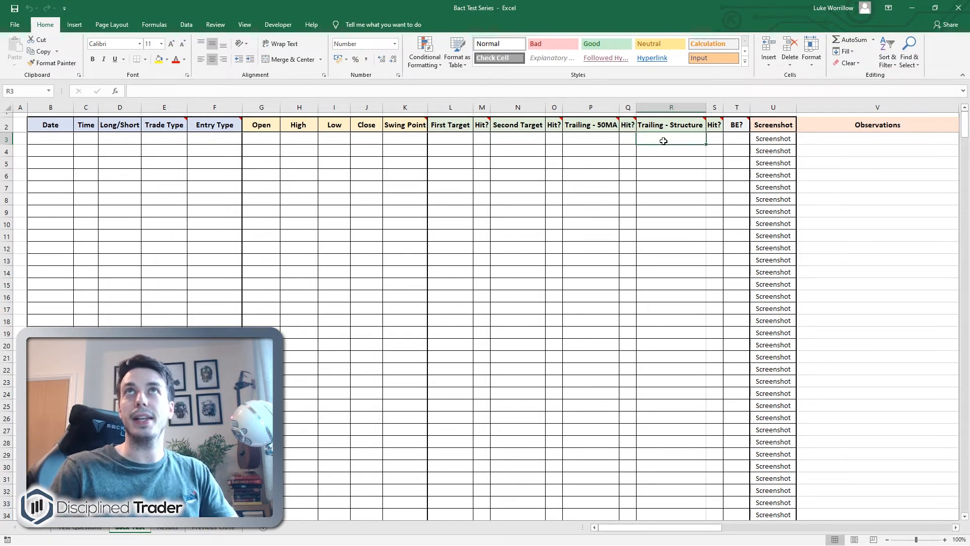
click(671, 151)
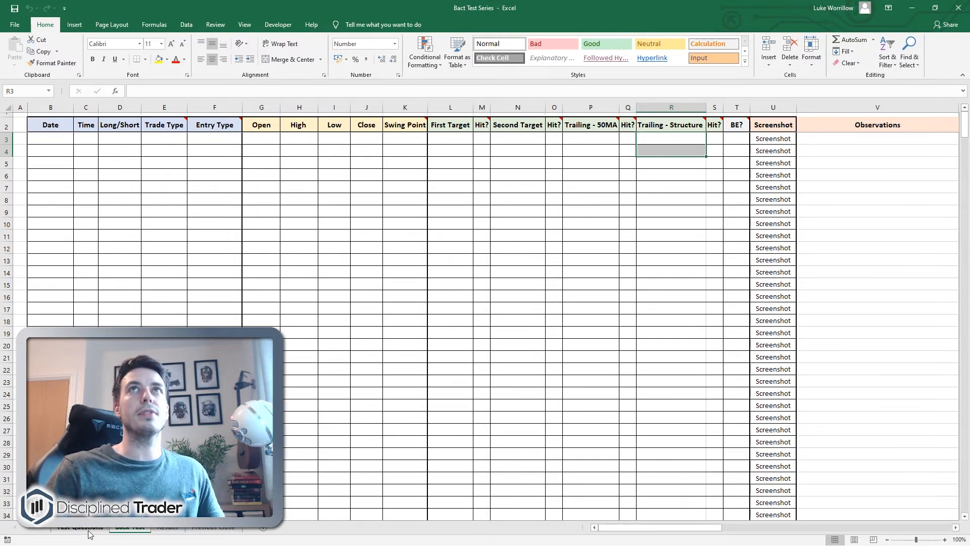
- Return to the Test Questions sheet with its questions and answers
click(79, 527)
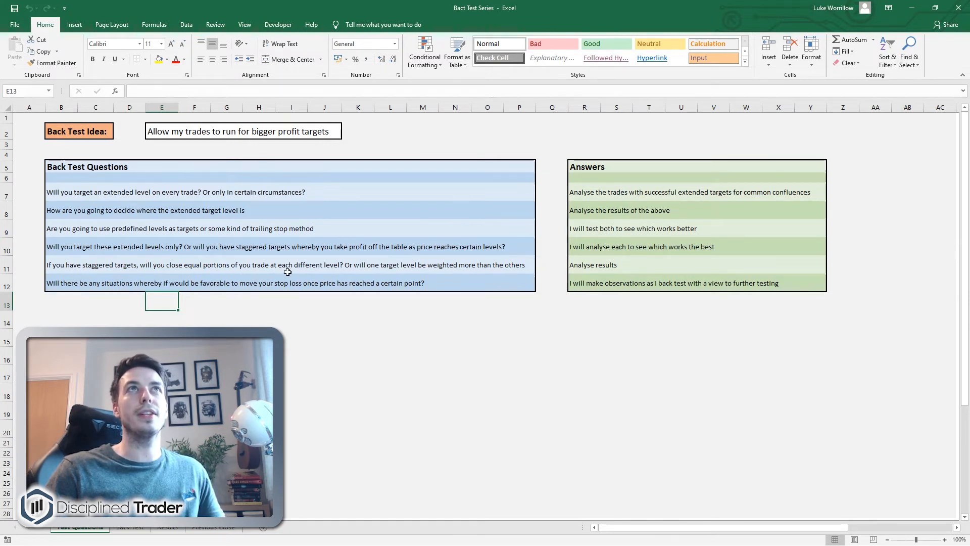
mouse_move(377, 275)
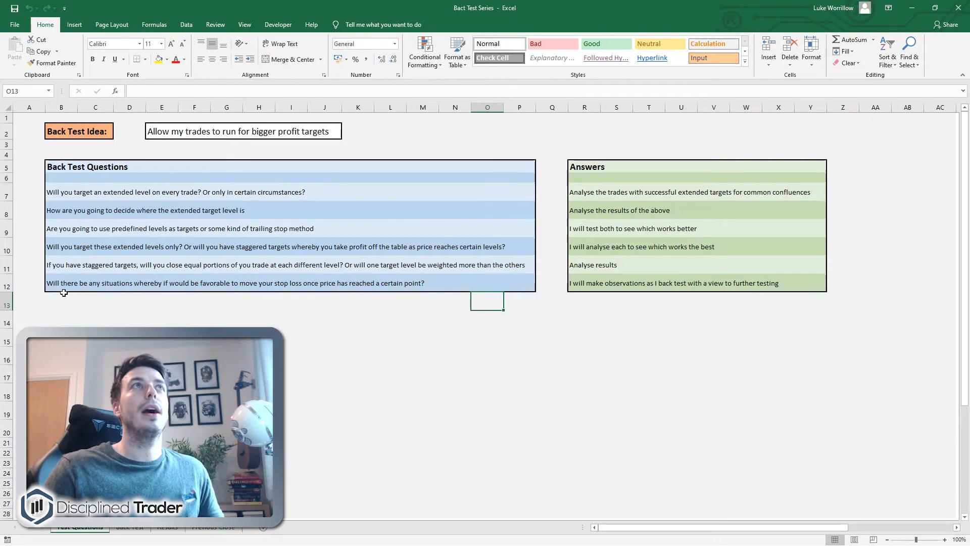
mouse_move(147, 292)
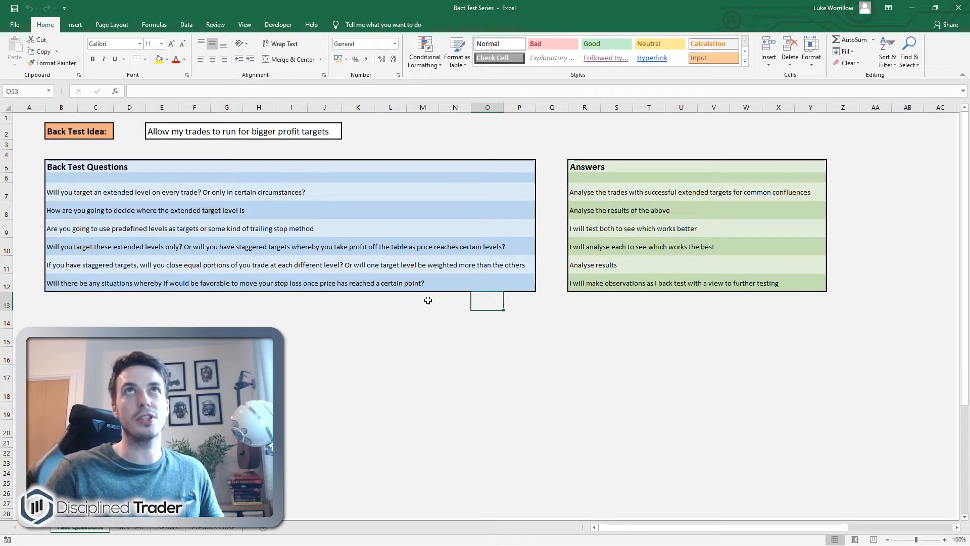
mouse_move(512, 321)
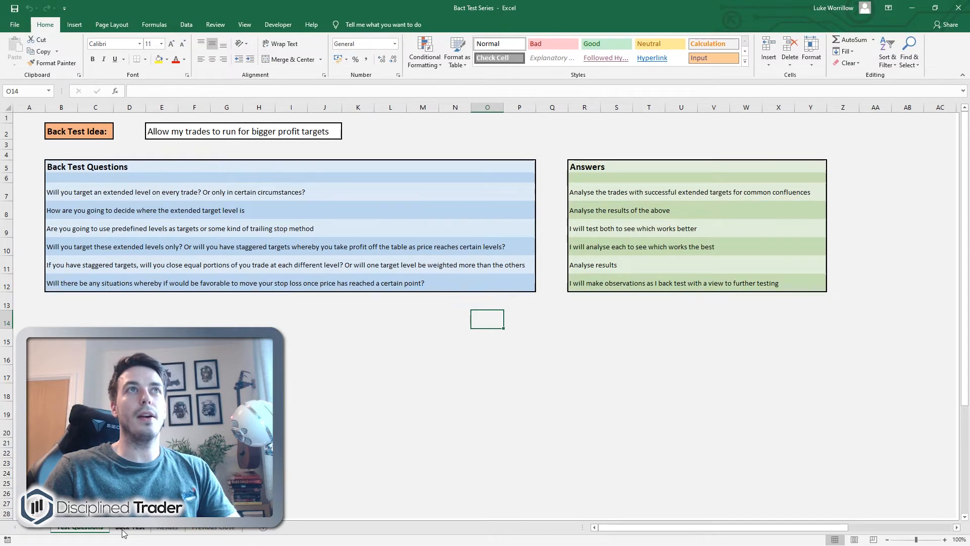
- Flip between the Back Test log and Test Questions, ending on the Back Test sheet
click(128, 527)
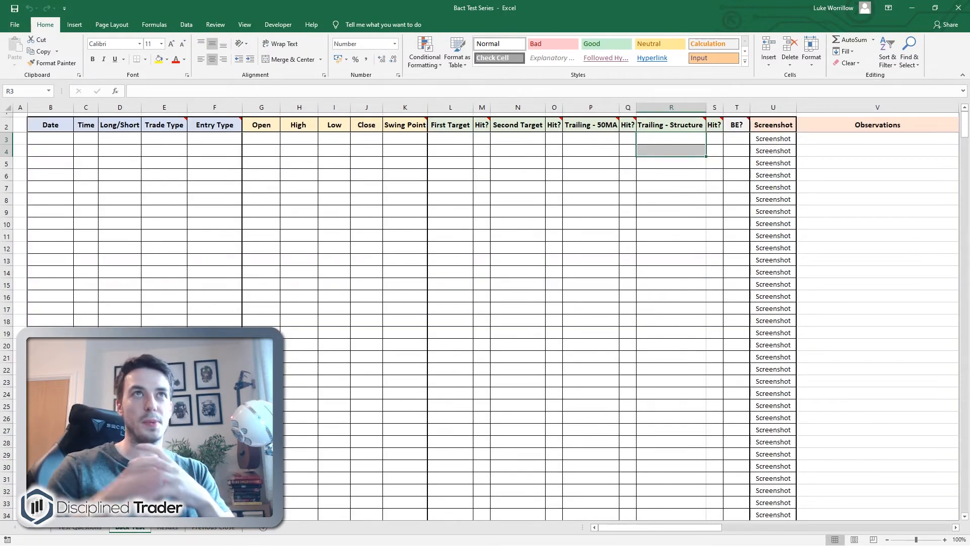
click(79, 527)
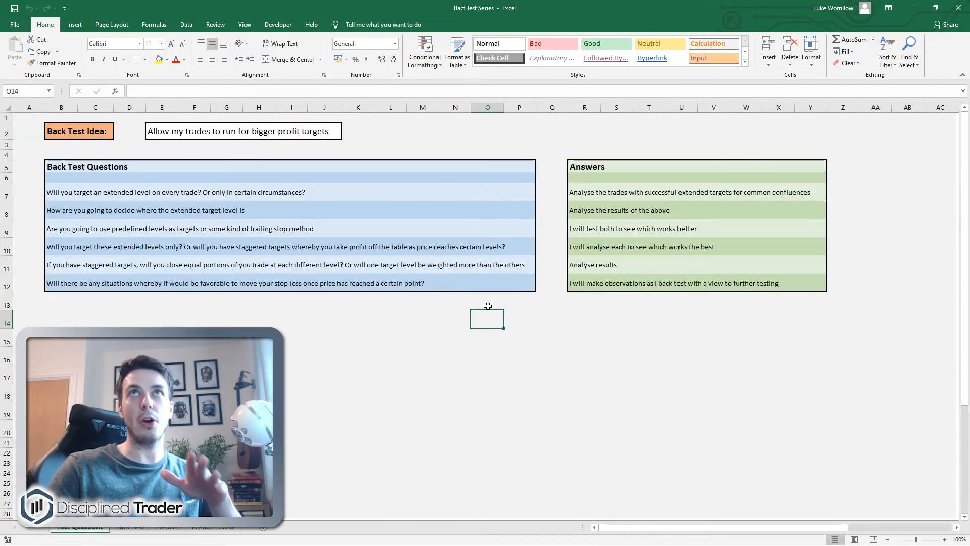
mouse_move(661, 291)
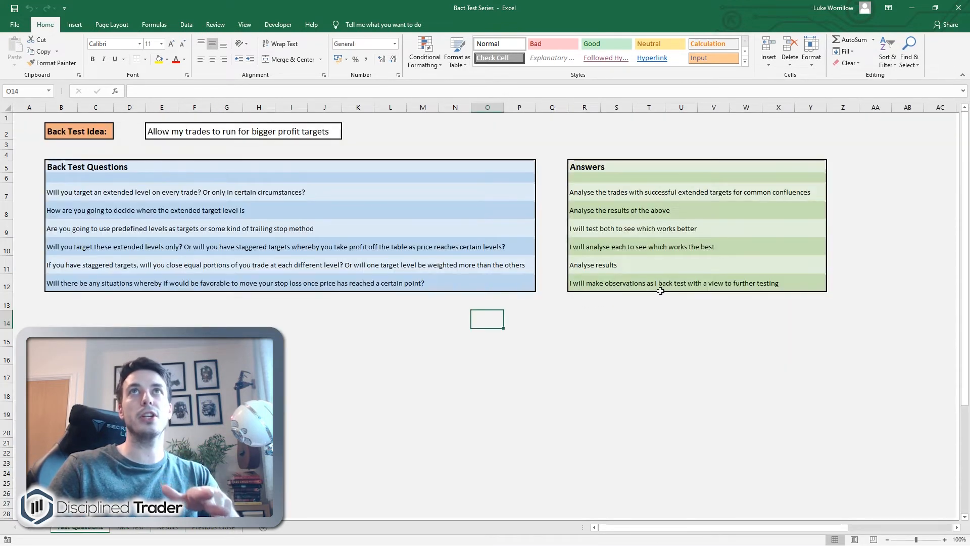
mouse_move(391, 426)
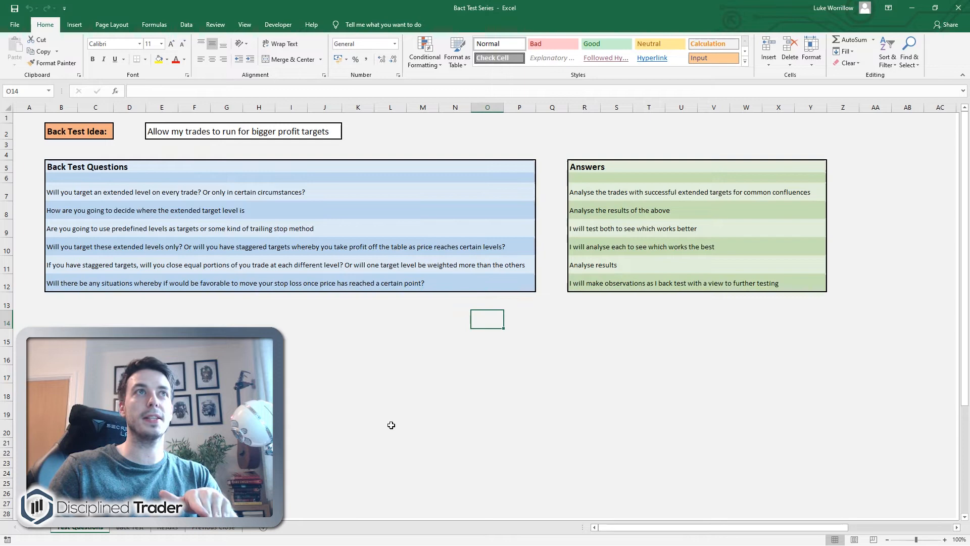
click(128, 528)
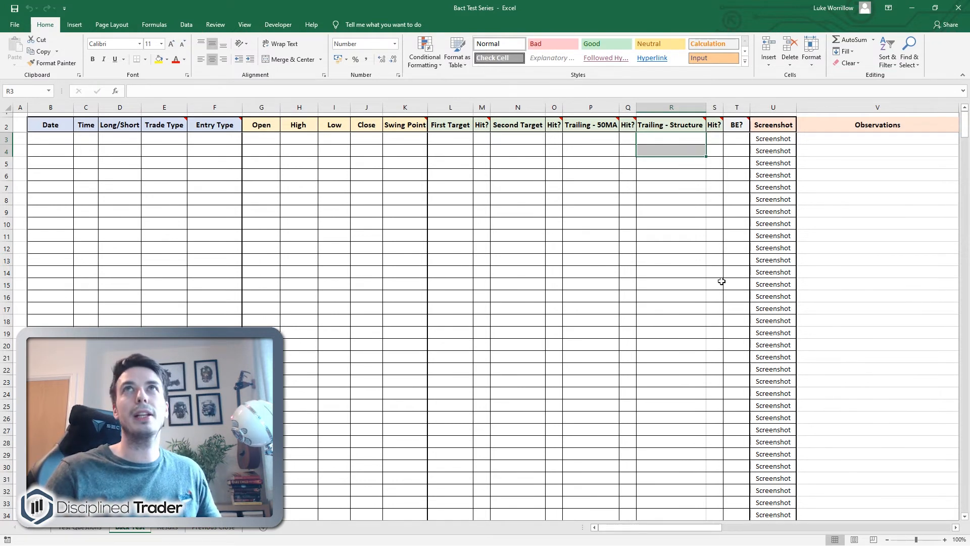
- Check the 'Other things to test' note on Test Questions, then switch to the Previous Close log
click(79, 527)
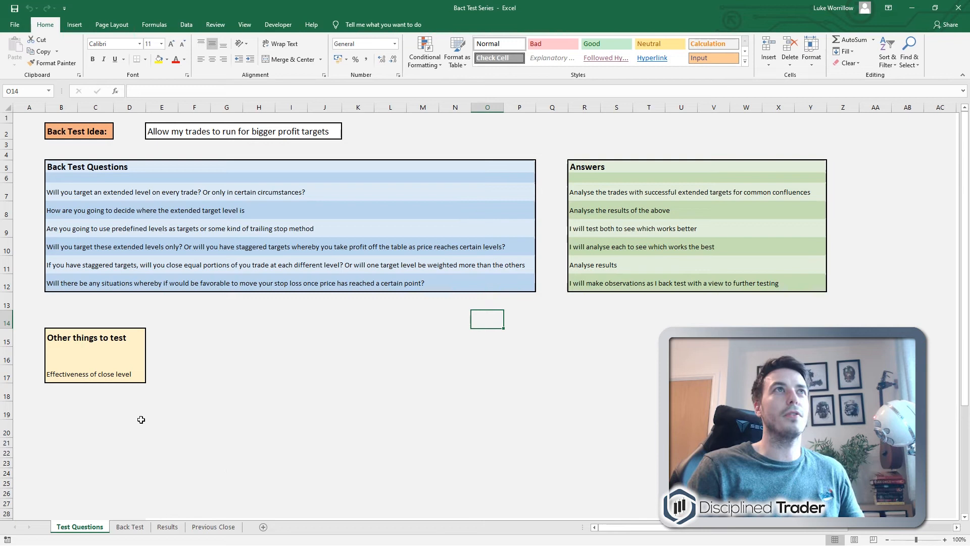
click(259, 395)
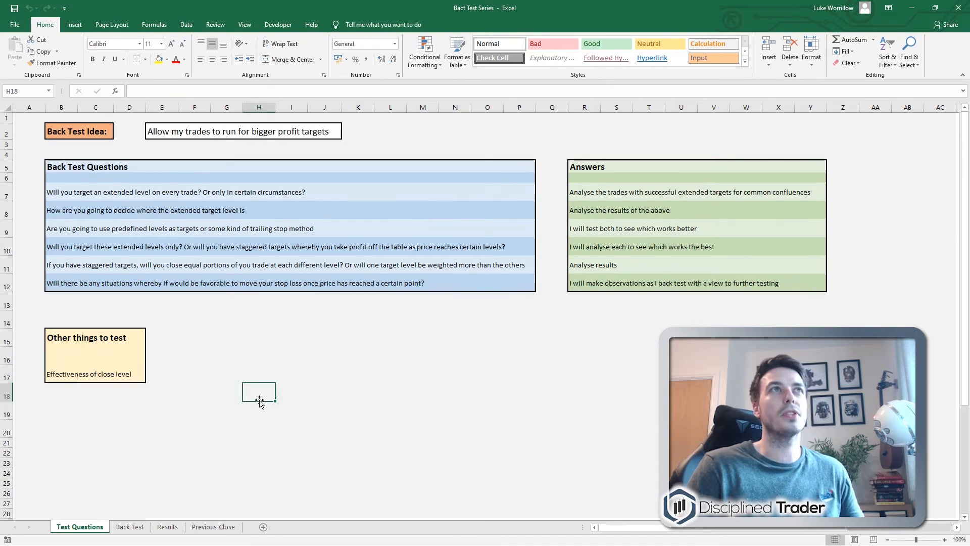
mouse_move(273, 421)
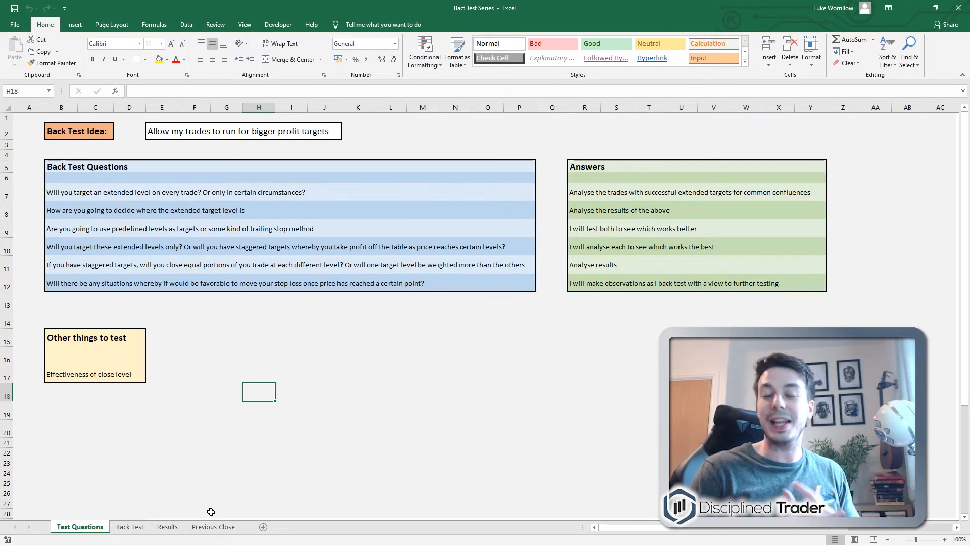
mouse_move(208, 522)
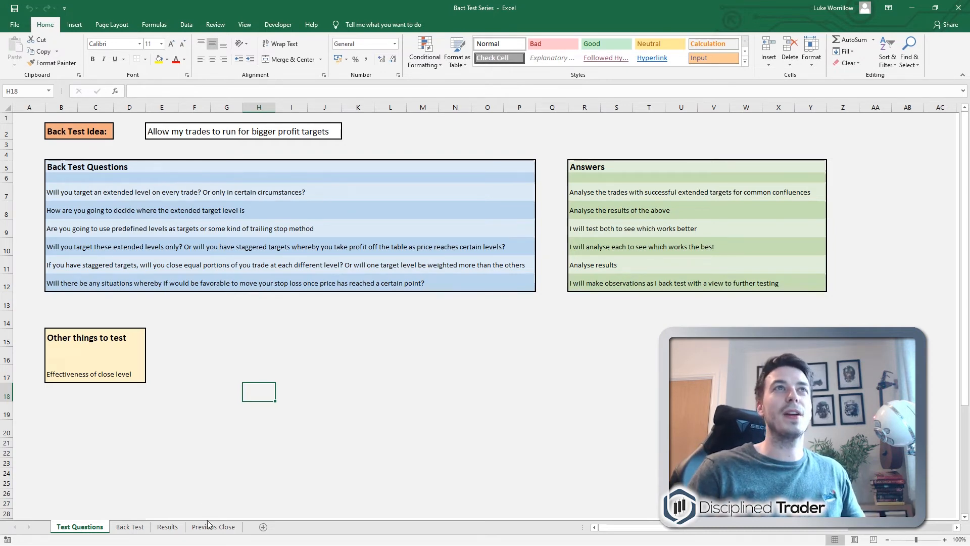
click(214, 527)
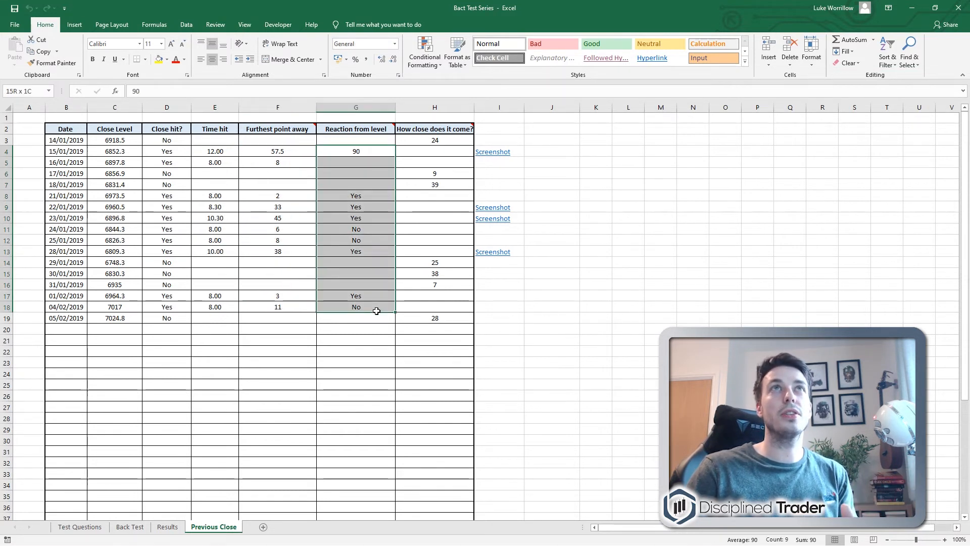
click(435, 317)
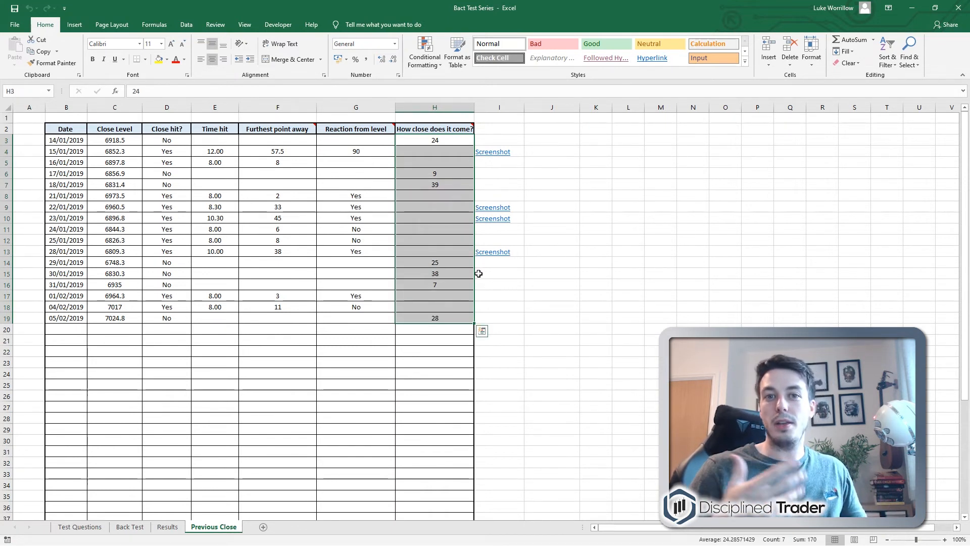
click(356, 341)
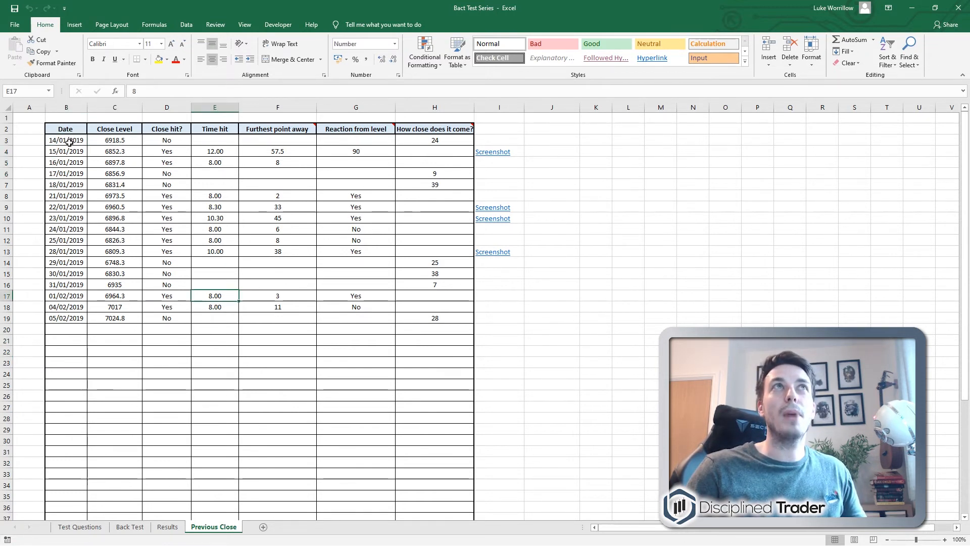
click(435, 371)
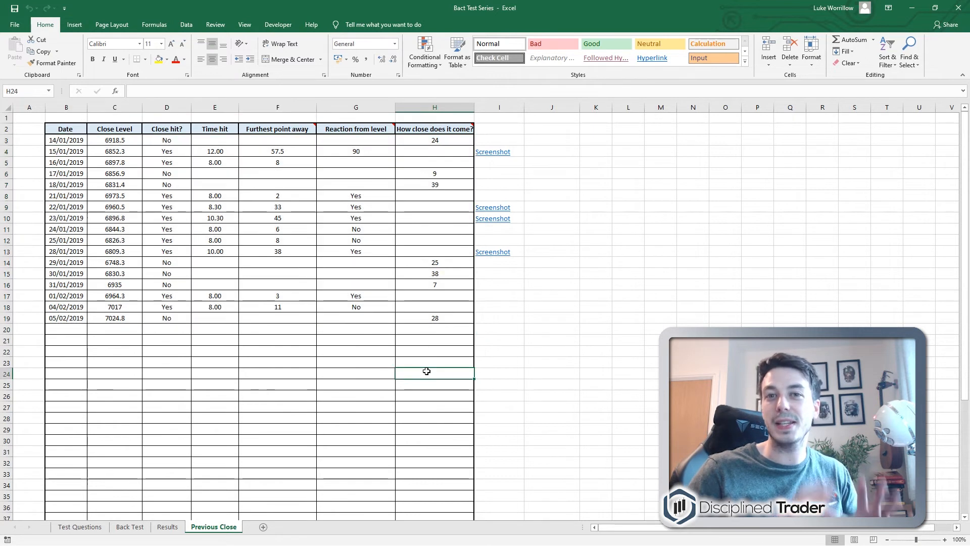
mouse_move(281, 247)
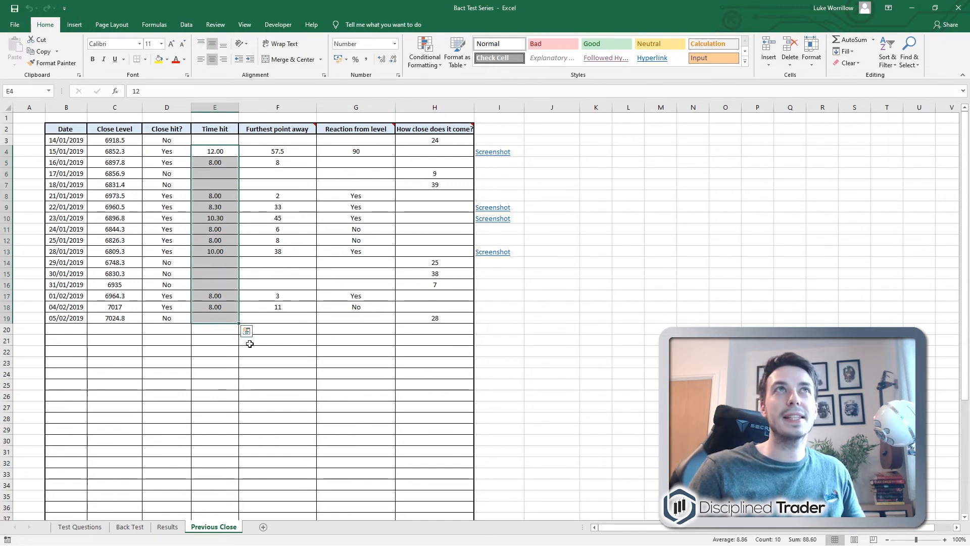
click(214, 319)
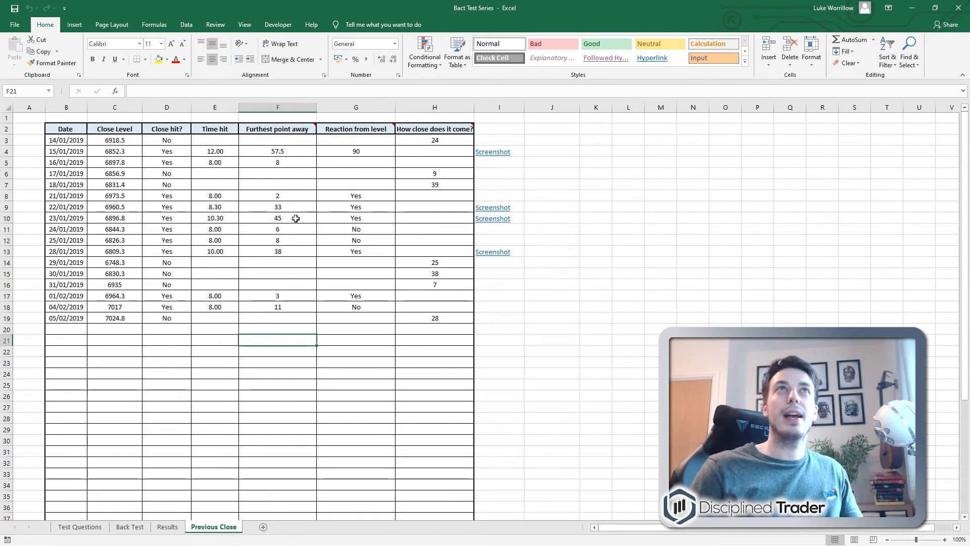
click(355, 373)
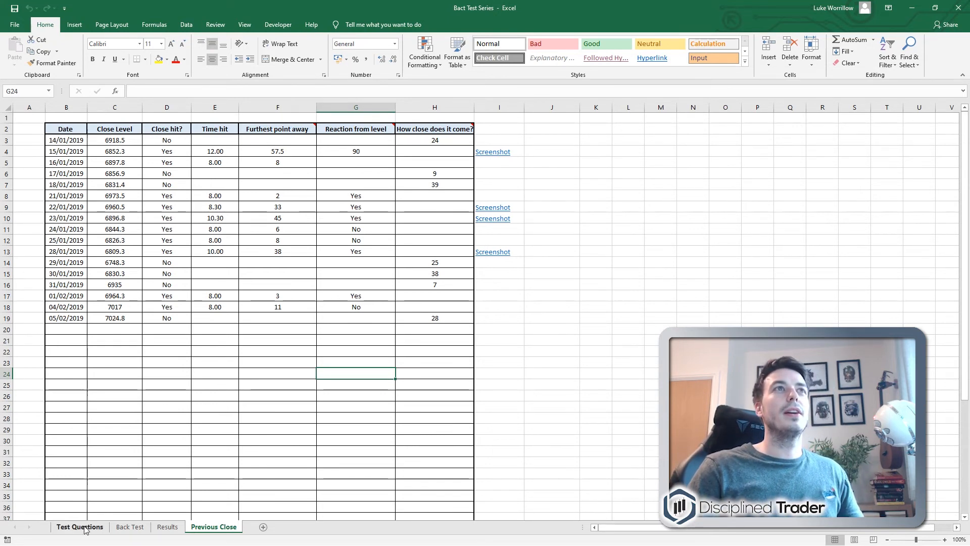
- Cycle through the Test Questions, Back Test and empty Results sheets, ending on Test Questions
click(79, 527)
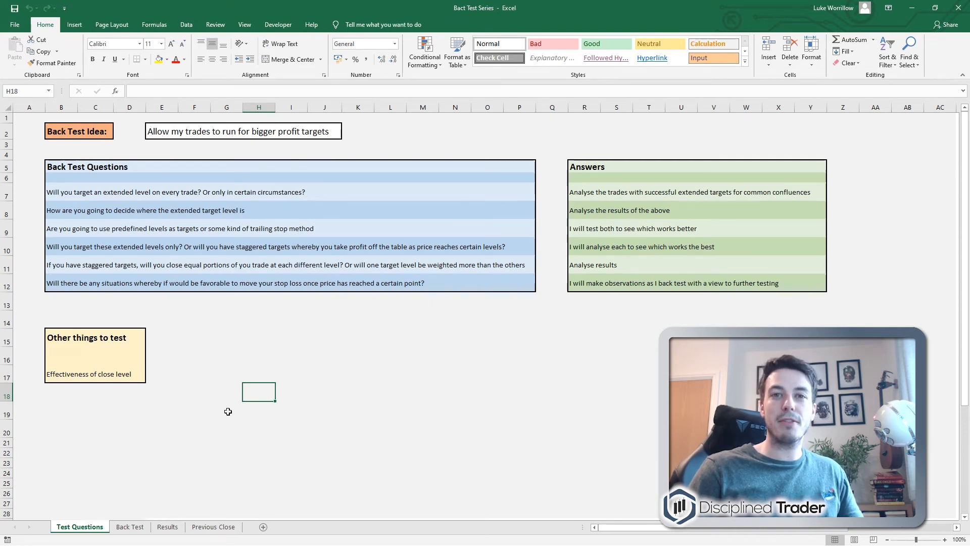
click(130, 527)
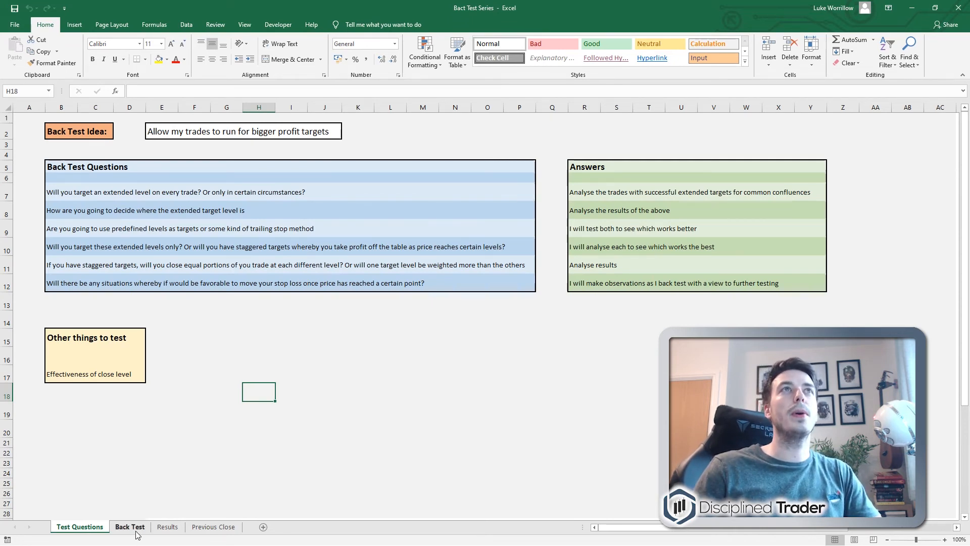
click(129, 527)
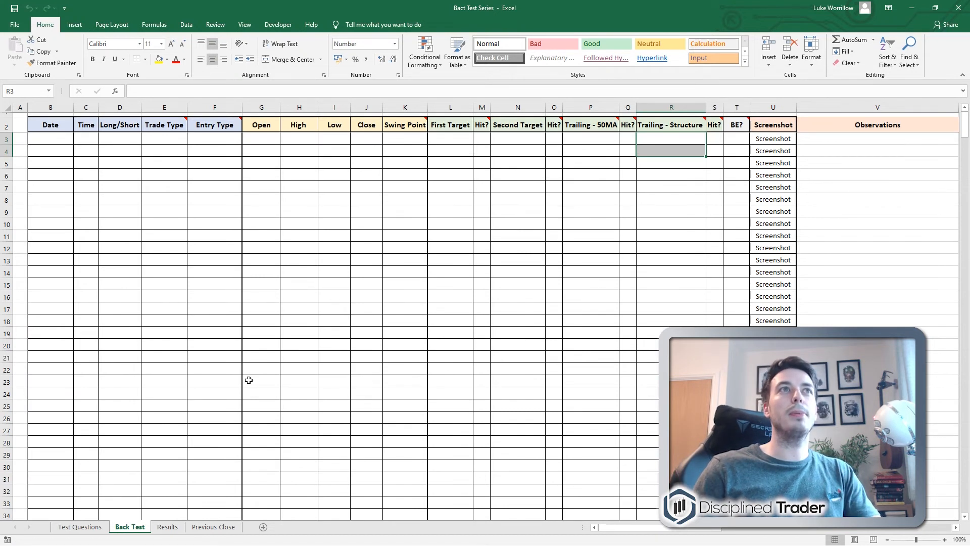
mouse_move(606, 211)
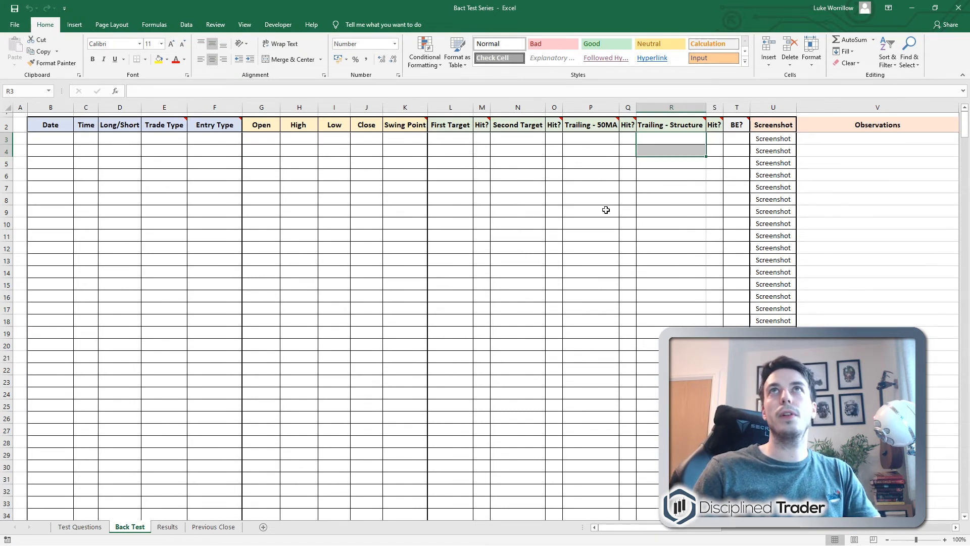
mouse_move(280, 324)
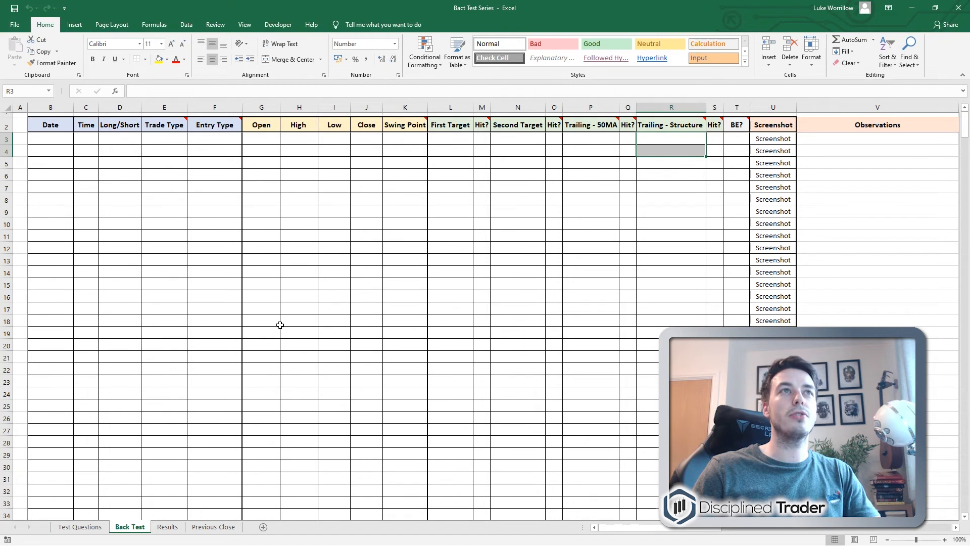
mouse_move(257, 317)
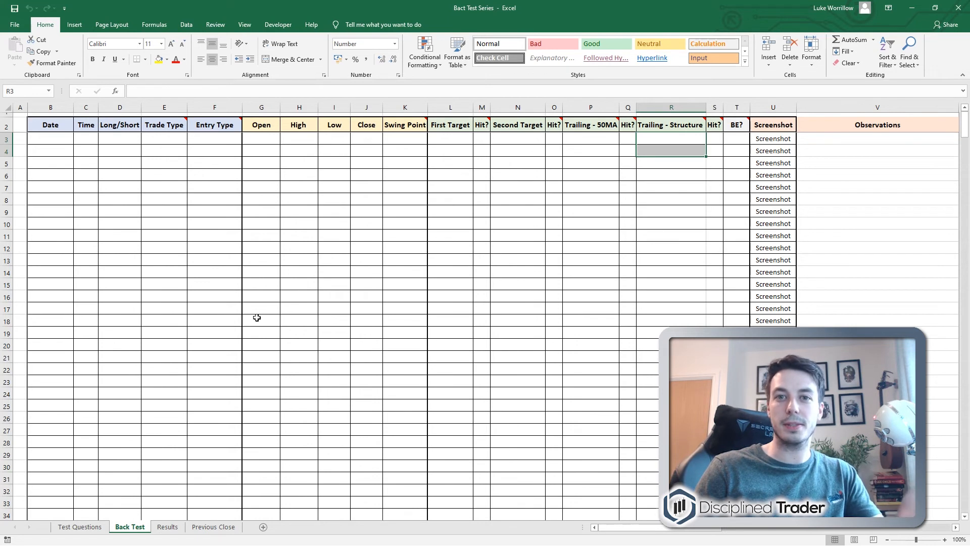
mouse_move(175, 456)
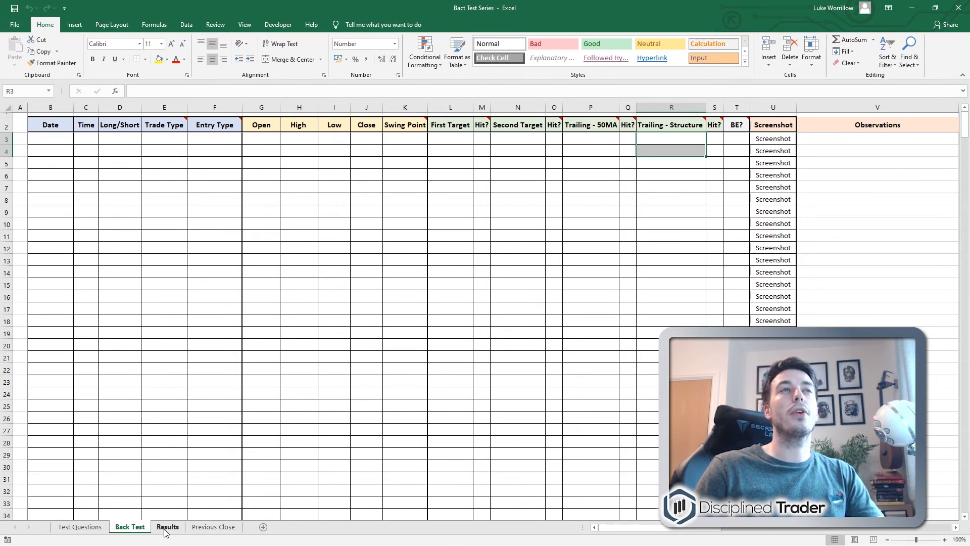
click(167, 527)
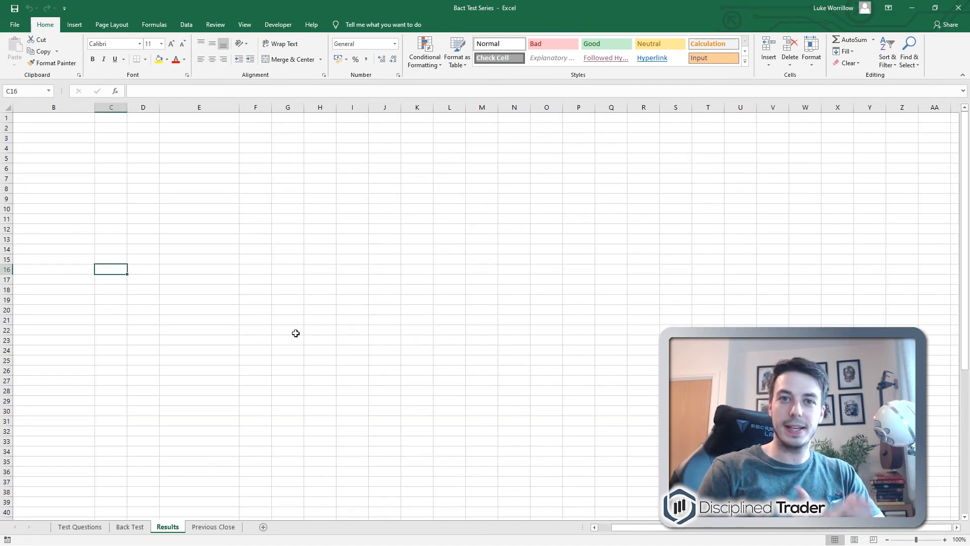
click(79, 527)
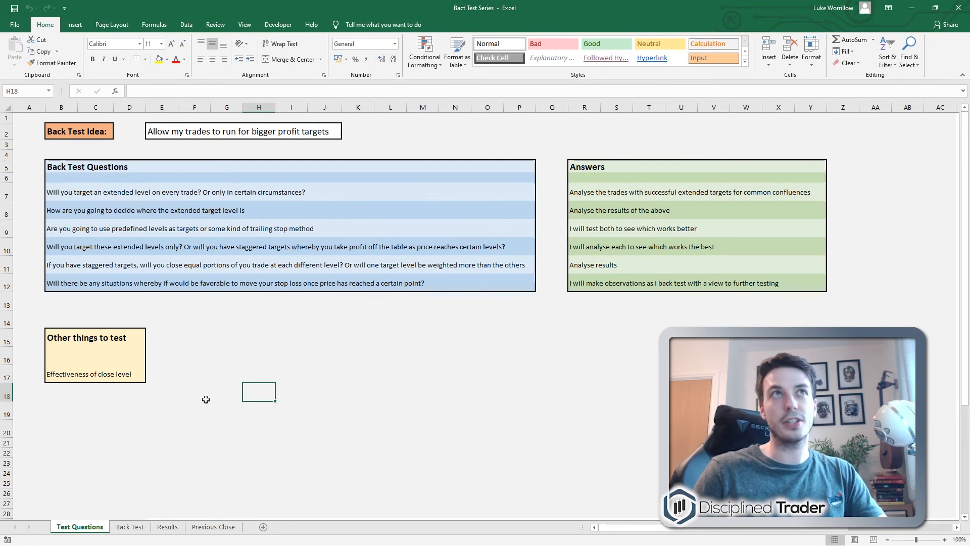
- Bring the four January 2019 sample trades in rows 37–40 of the Back Test log into view and inspect the first
click(130, 527)
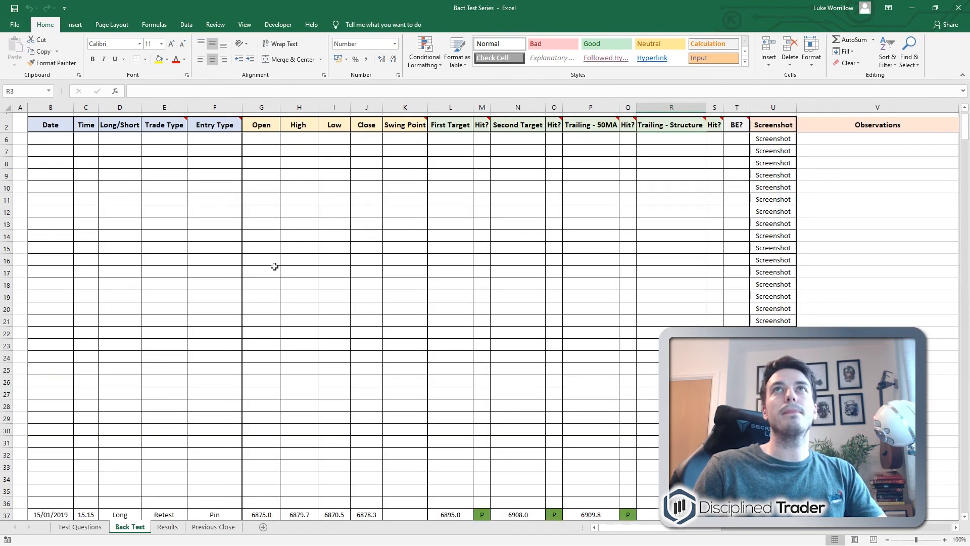
scroll(down, 3)
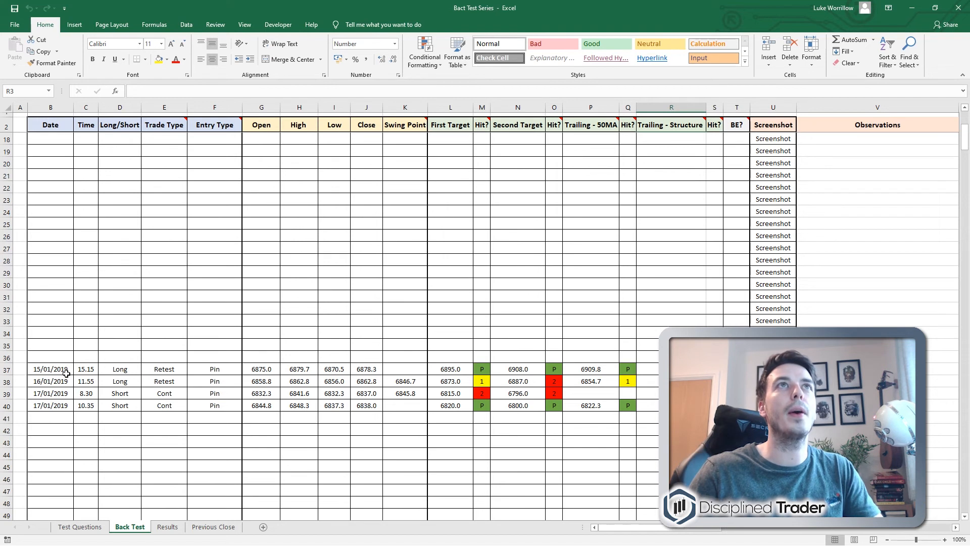
click(50, 369)
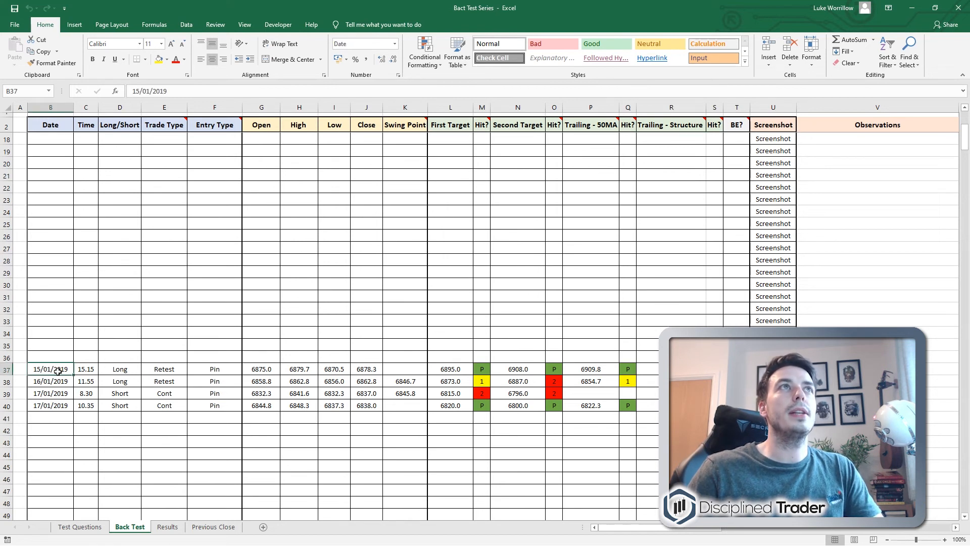
click(119, 369)
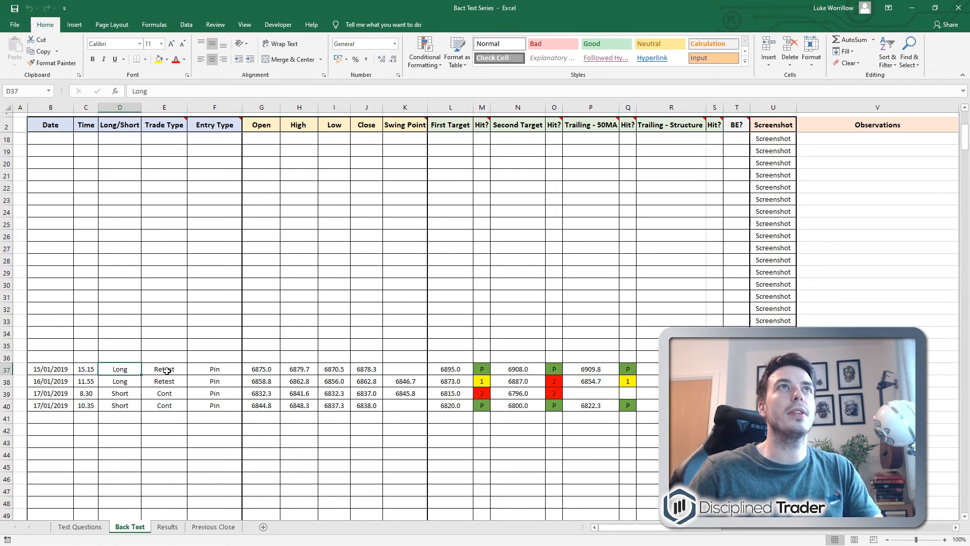
click(214, 393)
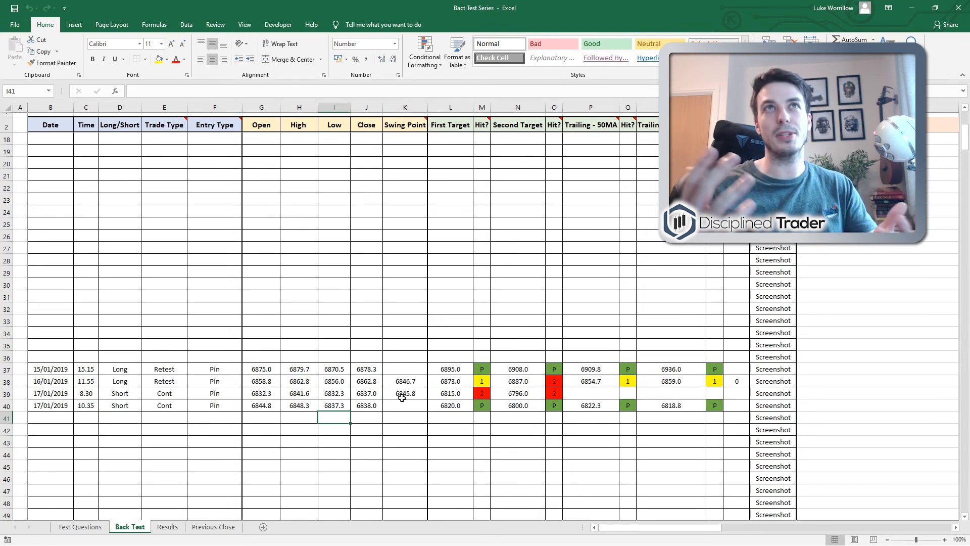
click(451, 369)
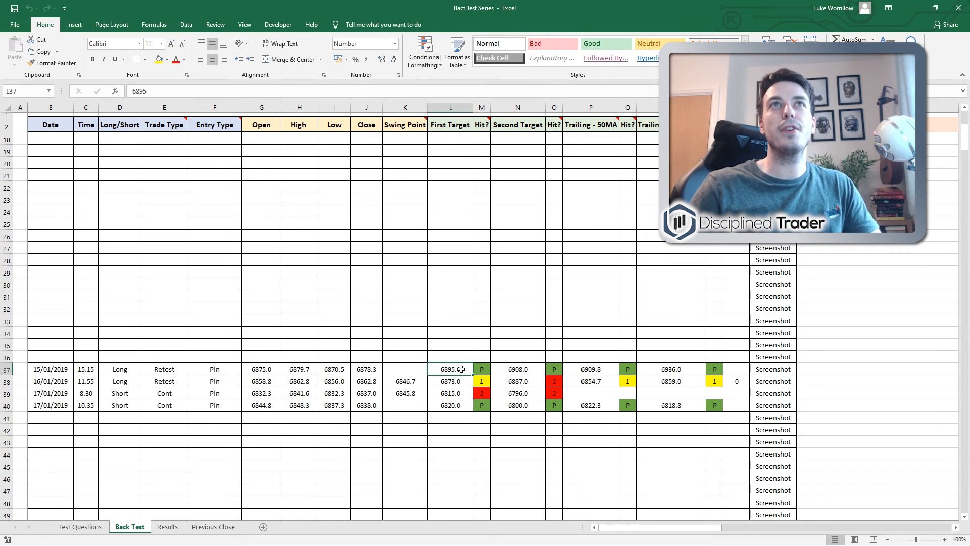
click(517, 369)
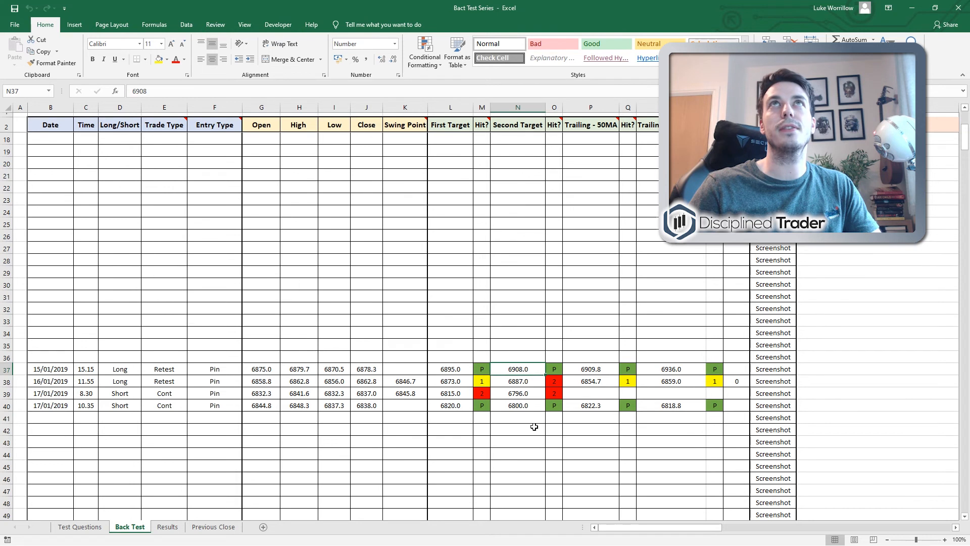
click(671, 369)
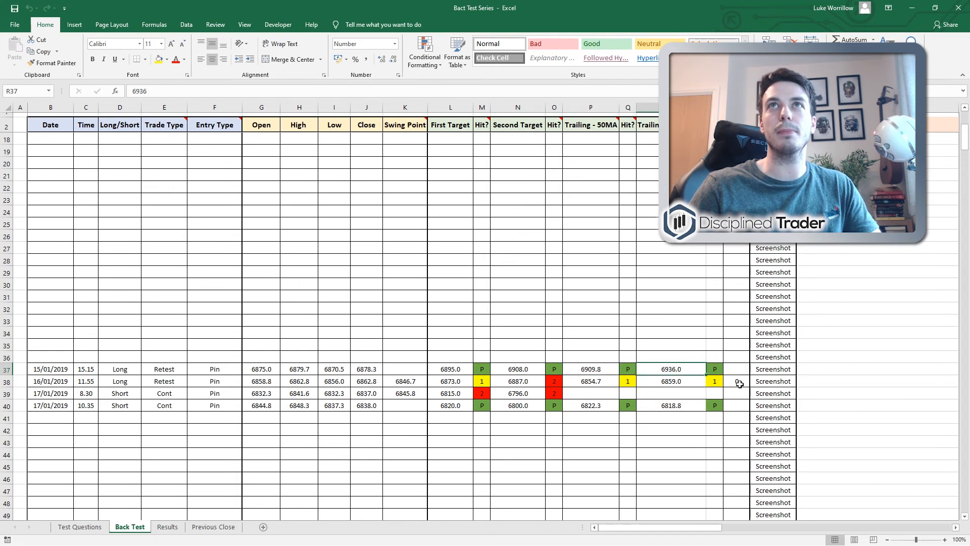
click(737, 381)
text(0)
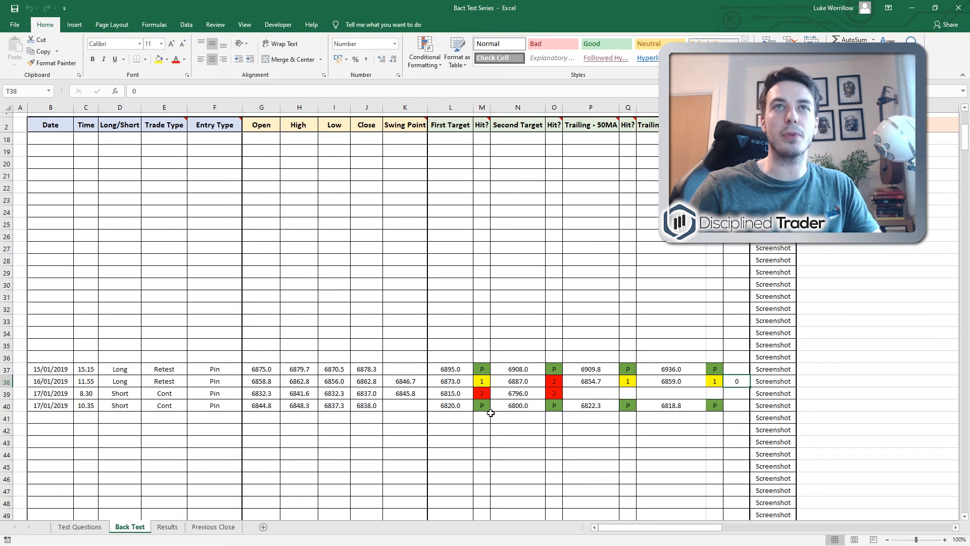
mouse_move(499, 170)
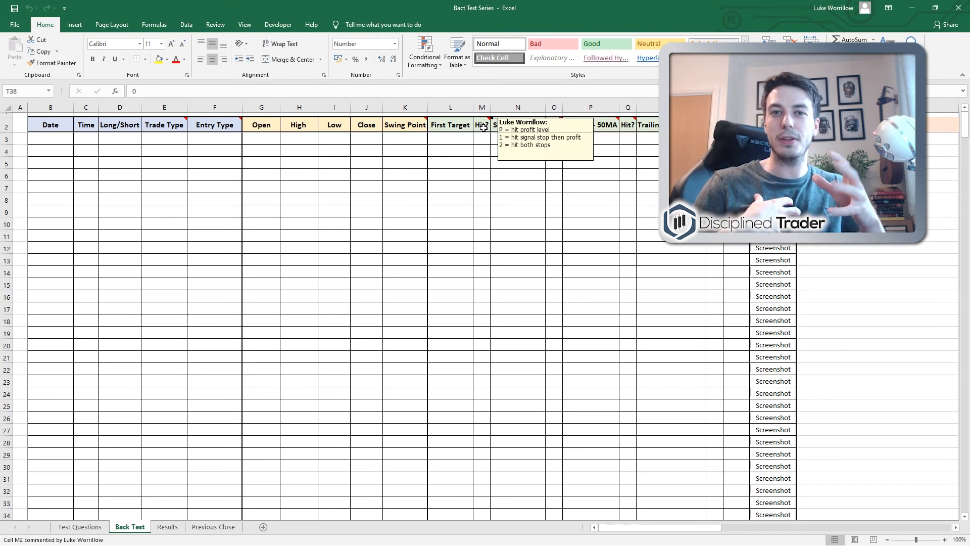
scroll(down, 3)
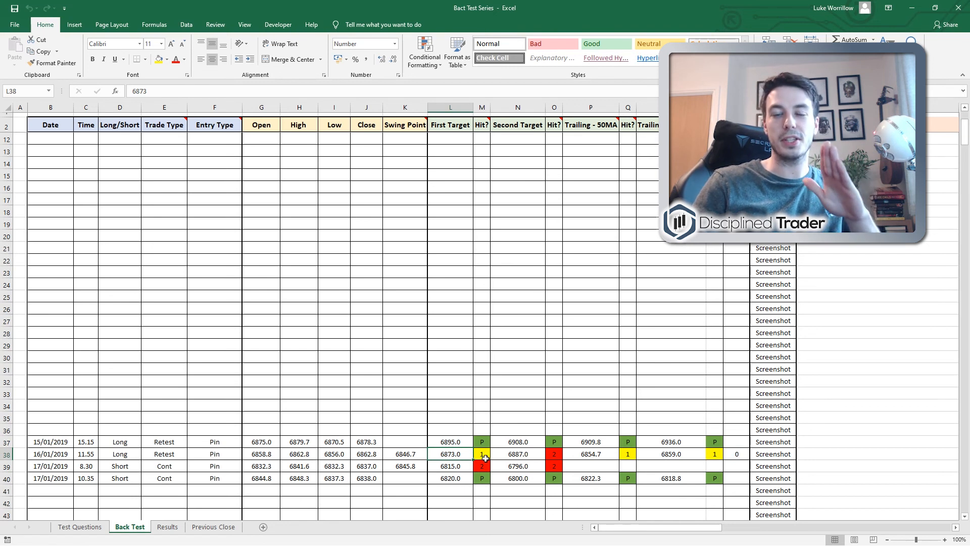
mouse_move(488, 466)
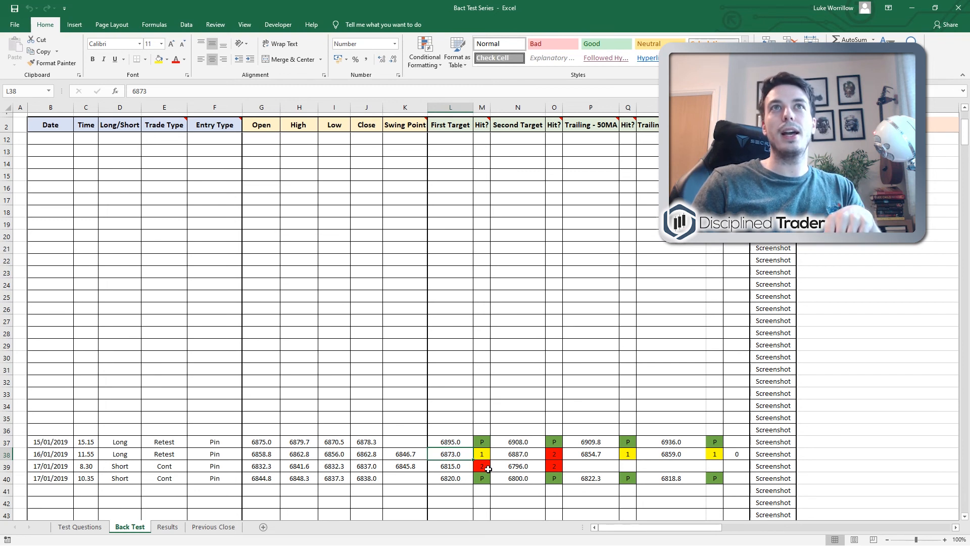
click(481, 465)
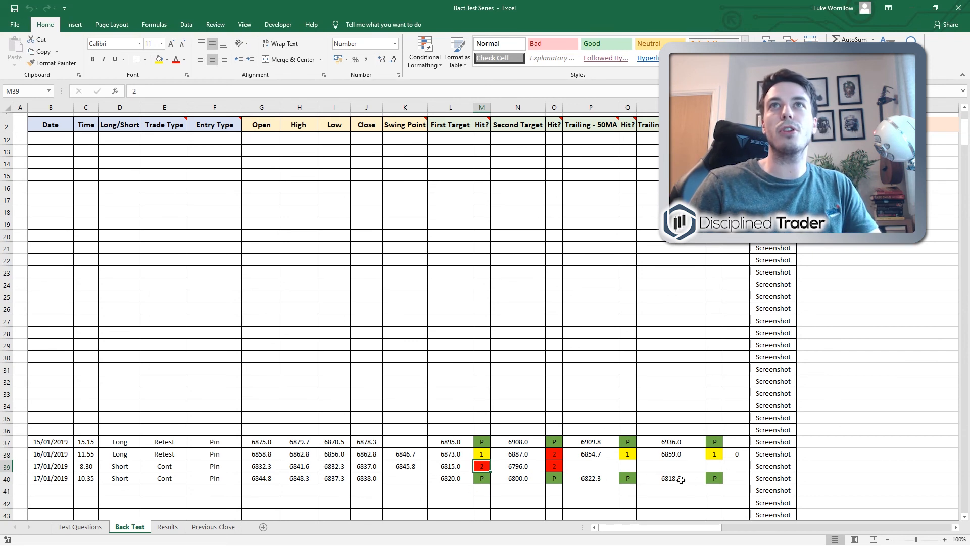
click(737, 454)
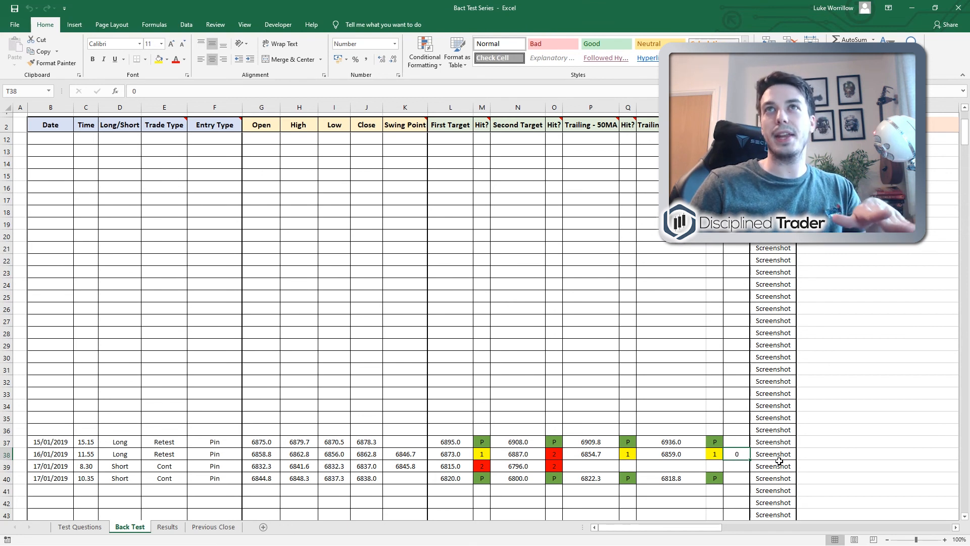
mouse_move(709, 508)
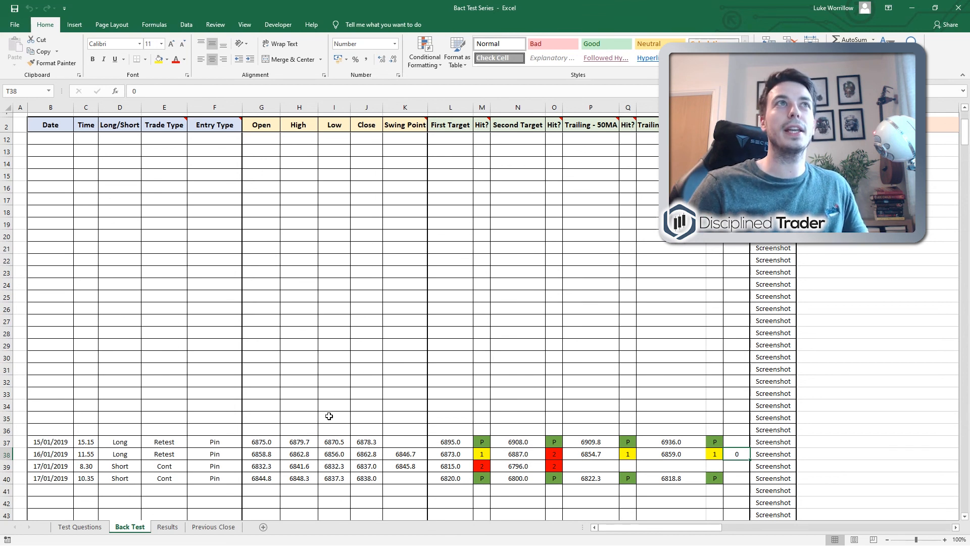
mouse_move(313, 414)
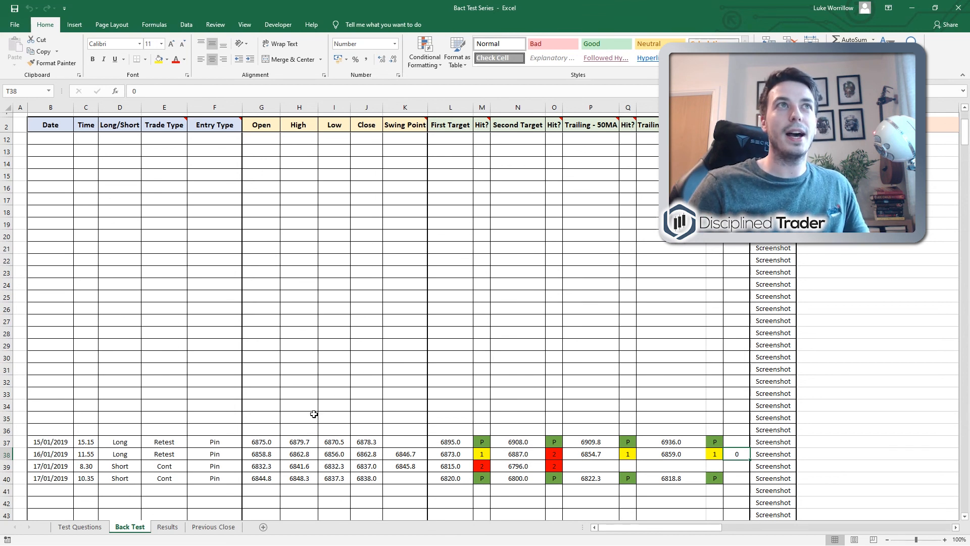